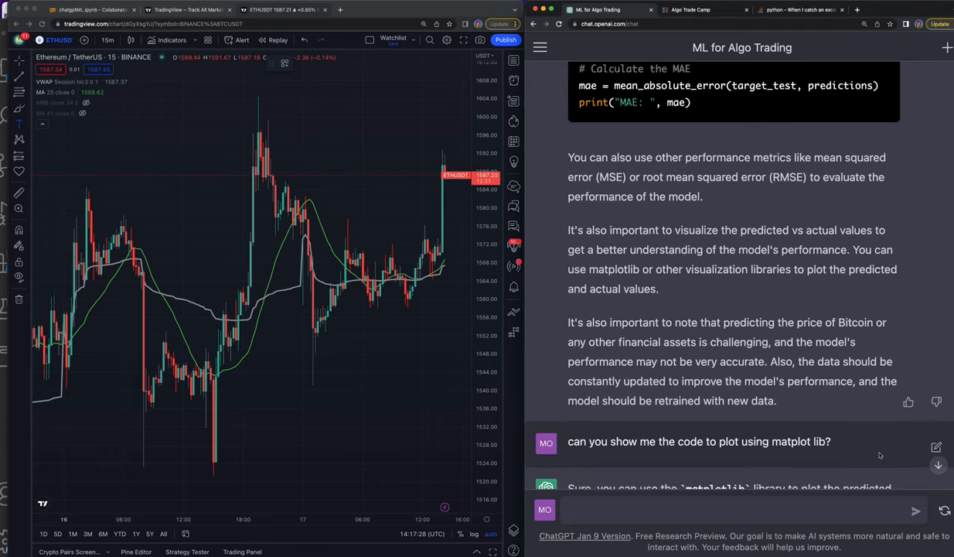
- Scroll through the ChatGPT conversation to review the earlier code answers
scroll(up, 3)
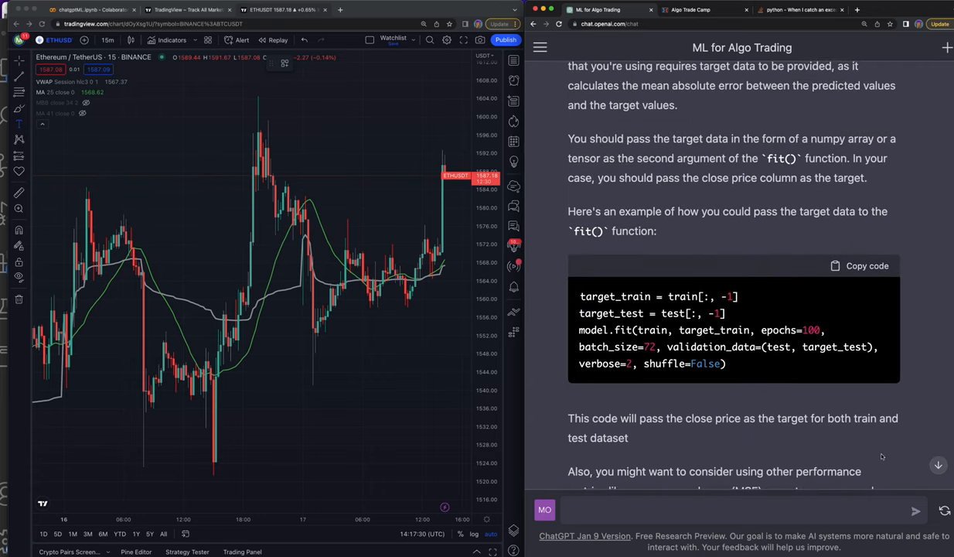
scroll(up, 3)
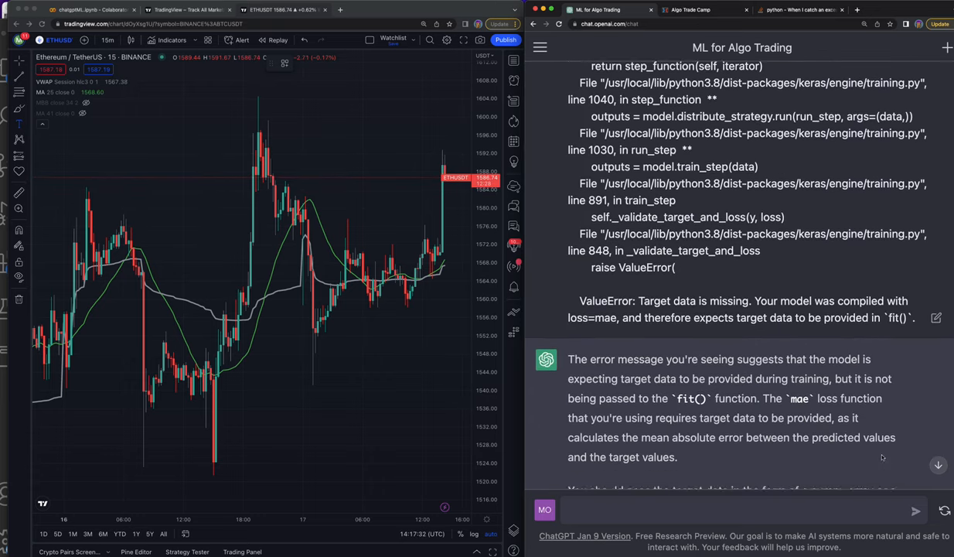
scroll(up, 3)
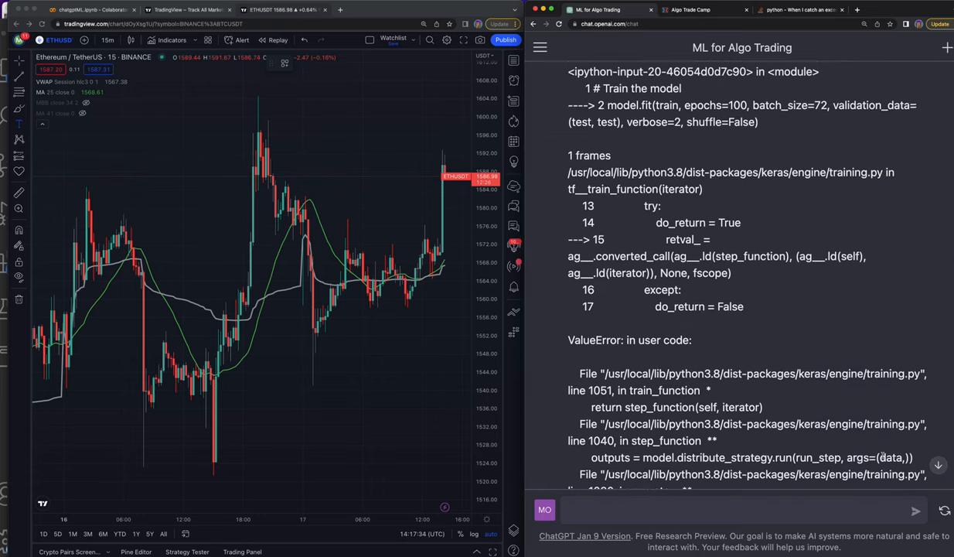
scroll(up, 3)
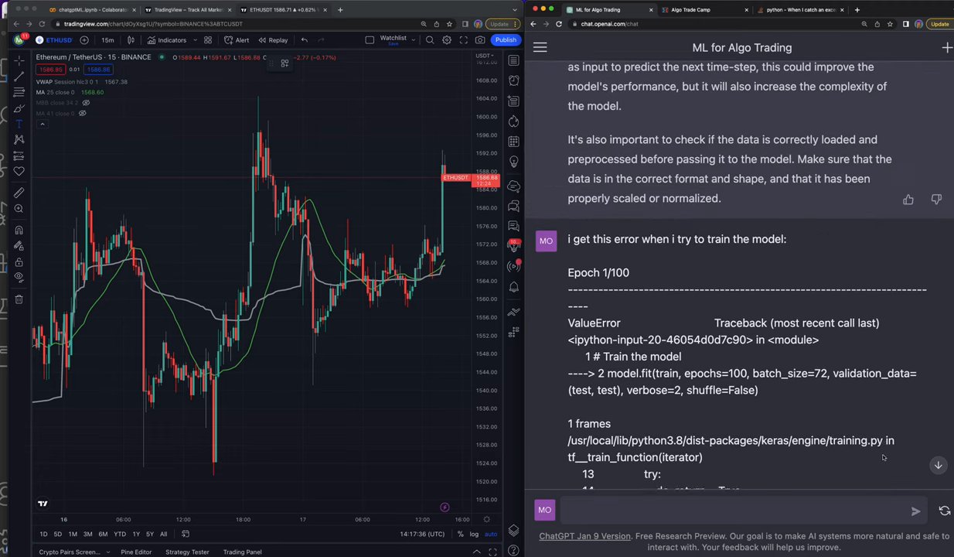
scroll(down, 3)
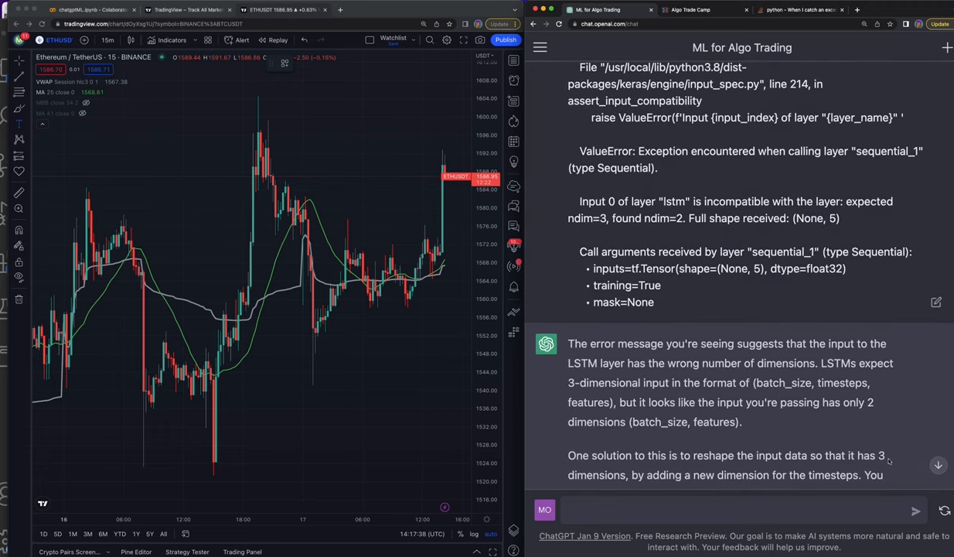
scroll(up, 3)
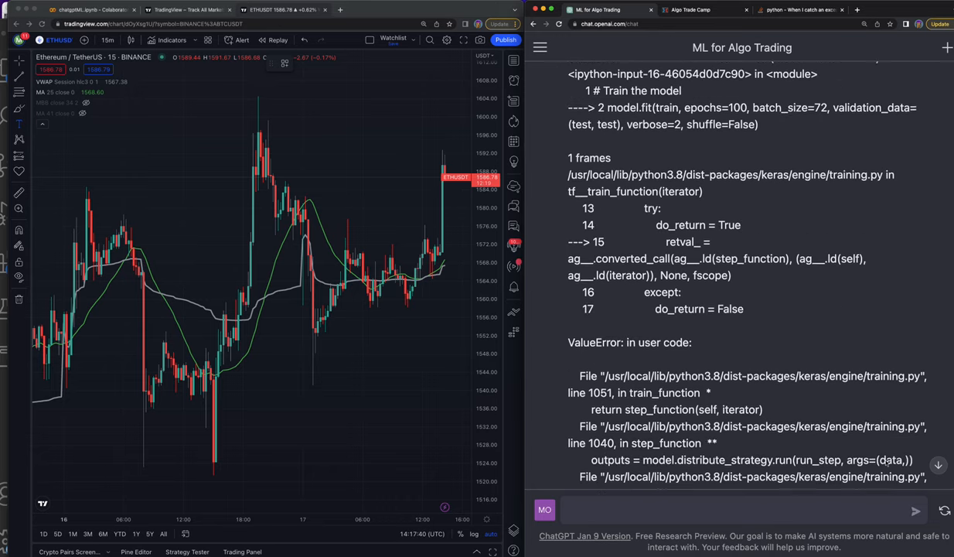
scroll(up, 3)
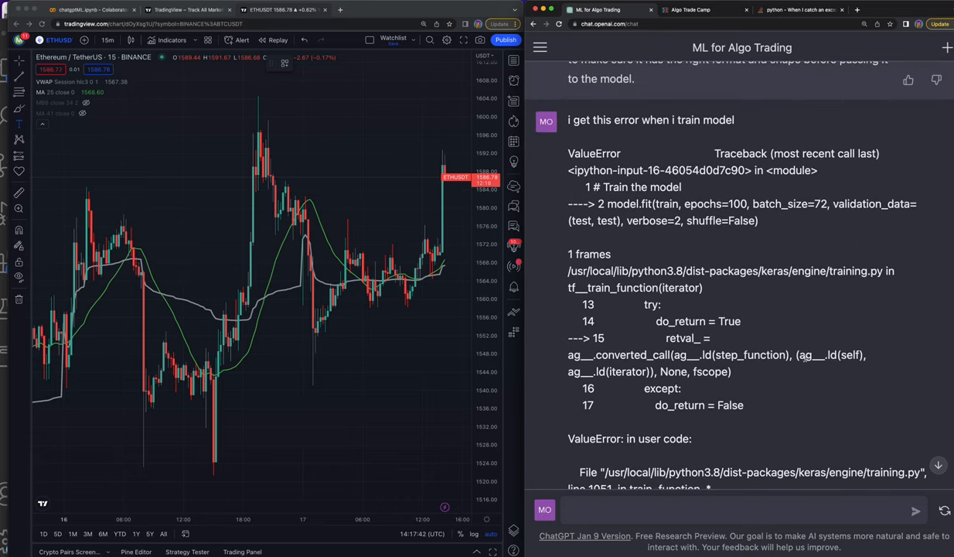
scroll(up, 3)
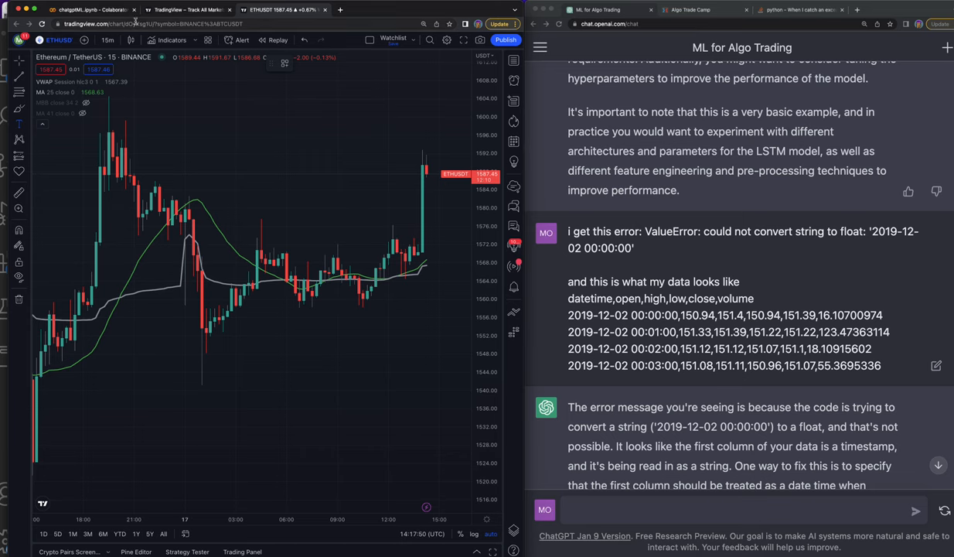
- Bring the Colab notebook forward and scroll back through its cells
click(90, 9)
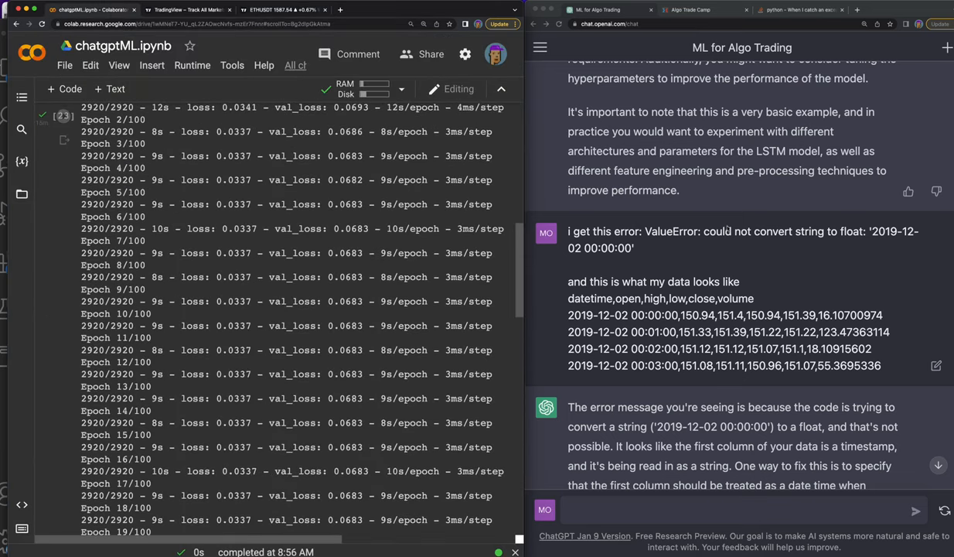
scroll(up, 3)
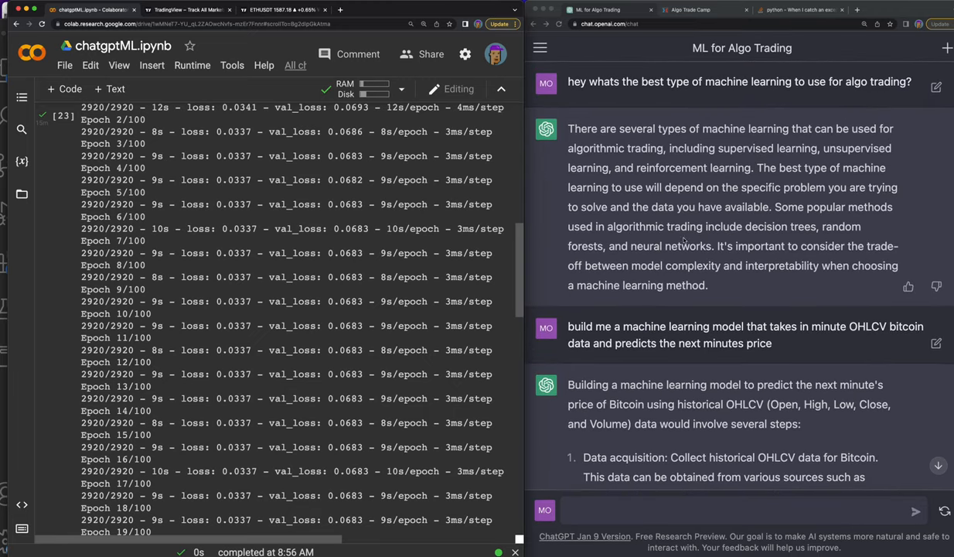
scroll(up, 3)
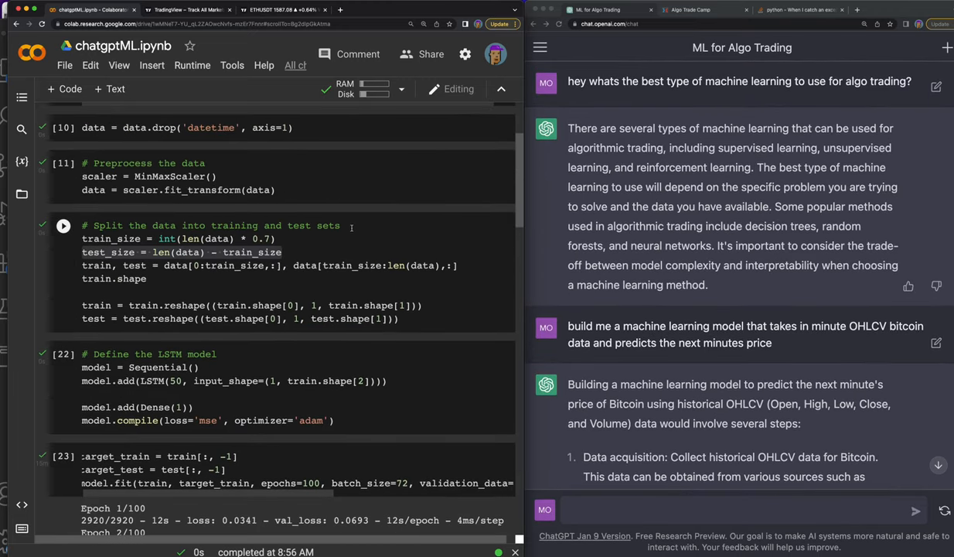
scroll(up, 3)
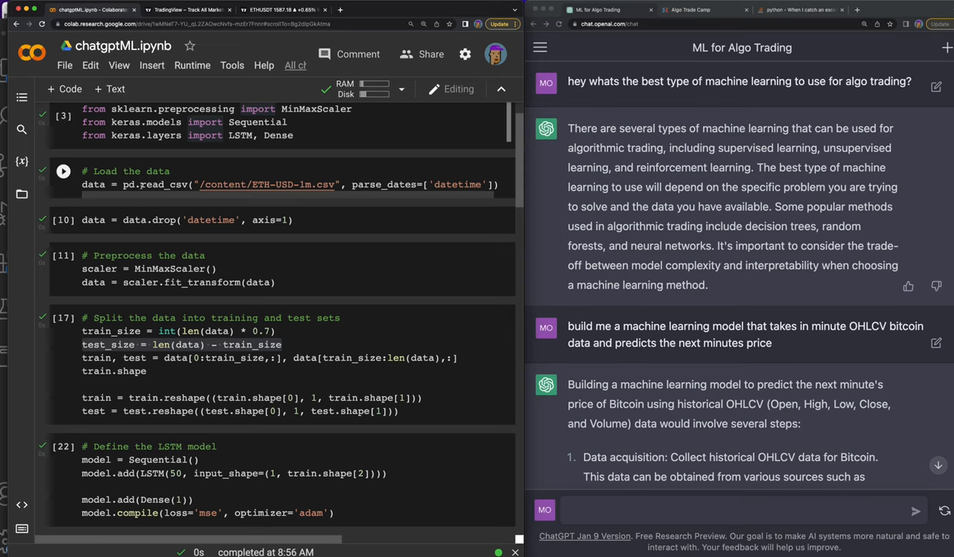
scroll(down, 3)
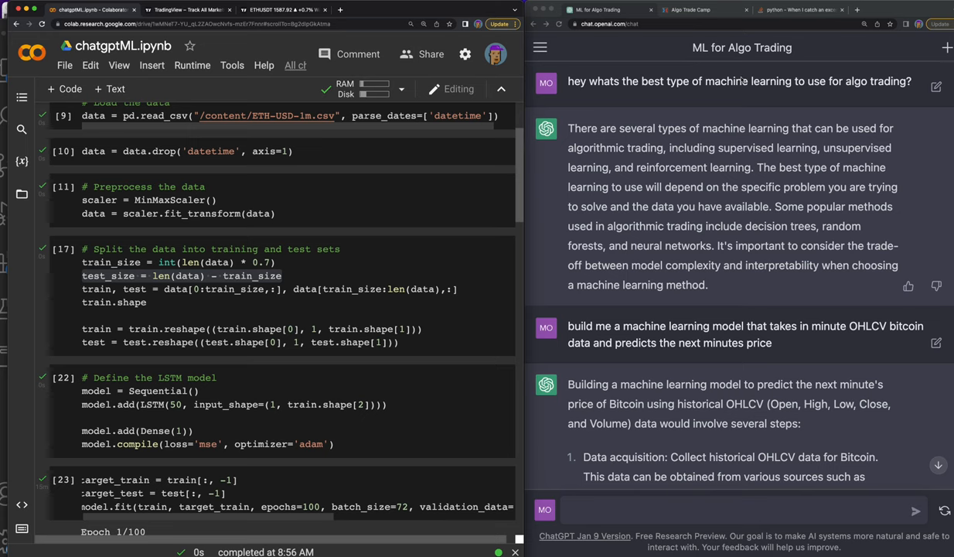
- Switch to the Algo Trade Camp page and browse the bootcamp offer
click(688, 9)
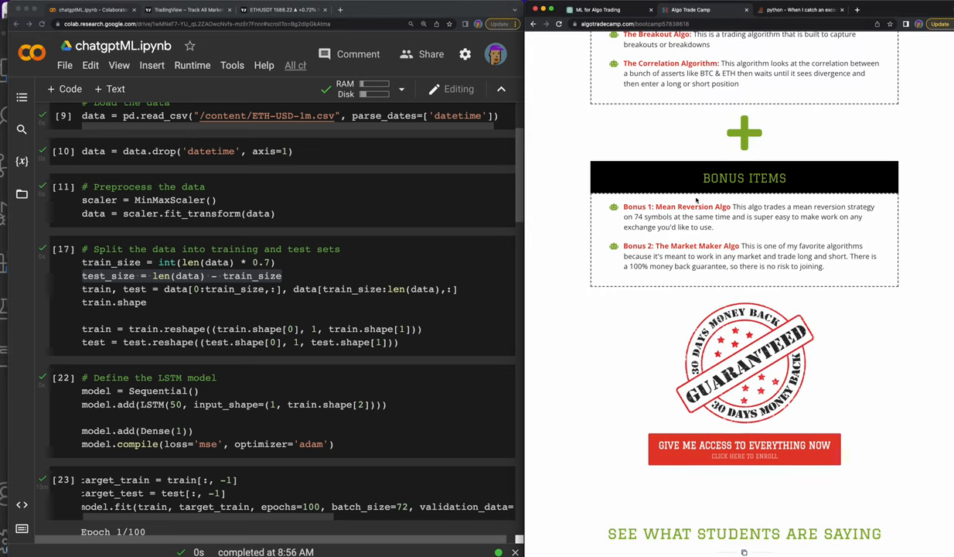
scroll(up, 3)
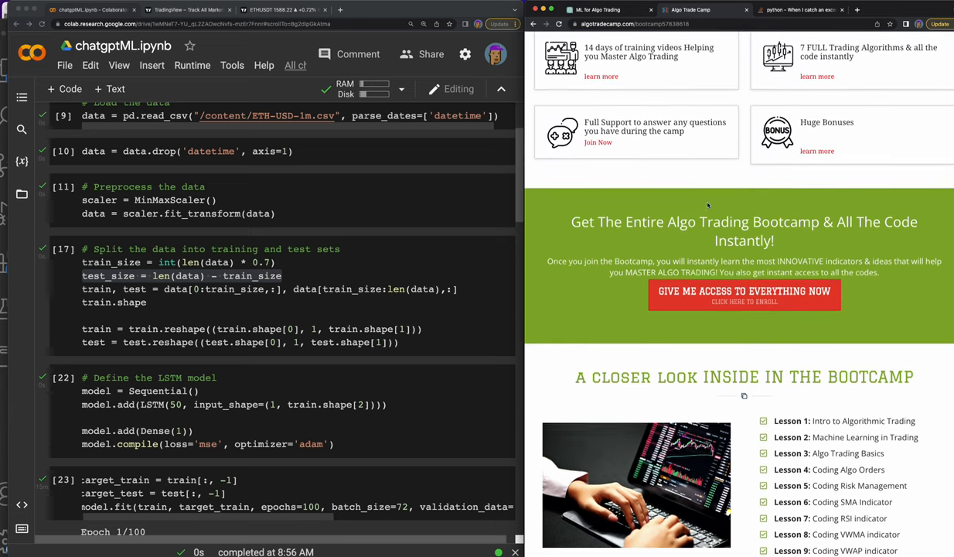
scroll(up, 3)
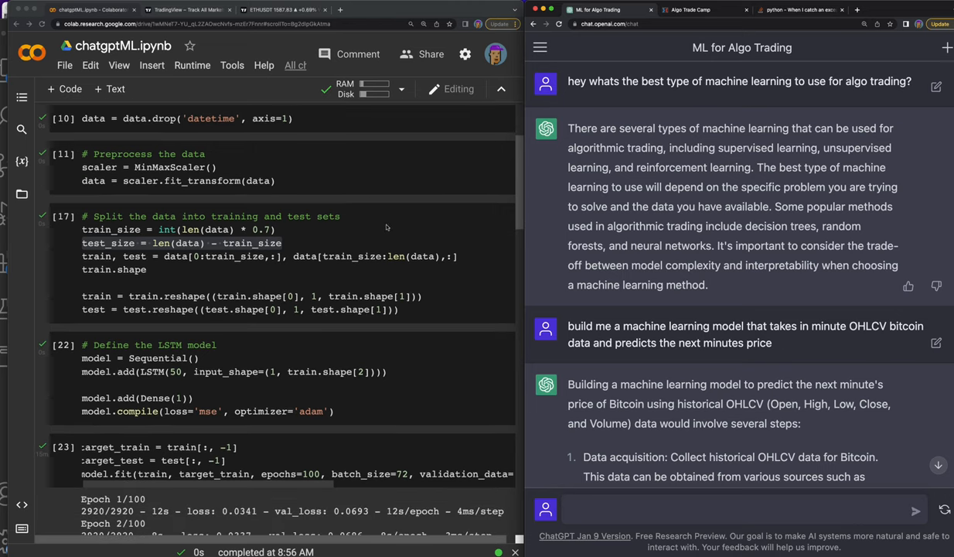
scroll(down, 3)
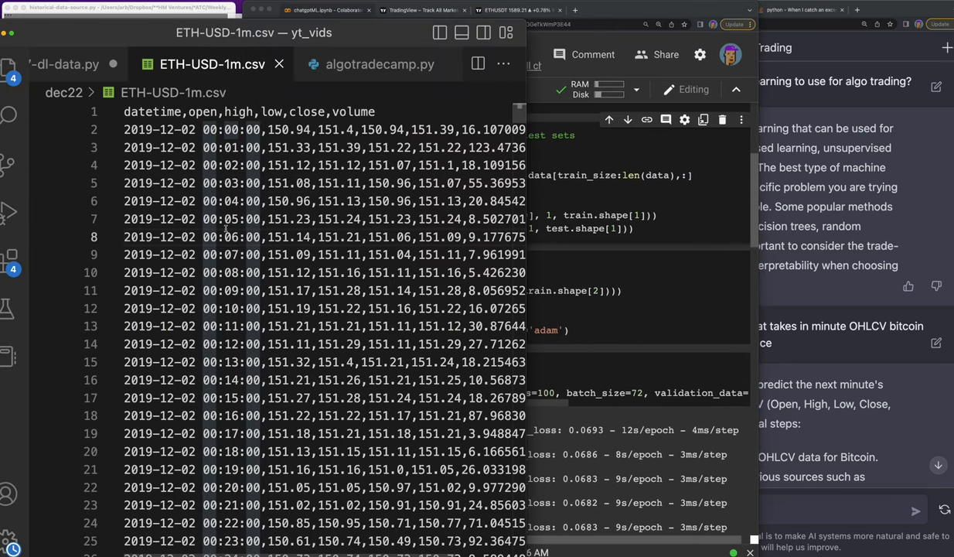
scroll(down, 3)
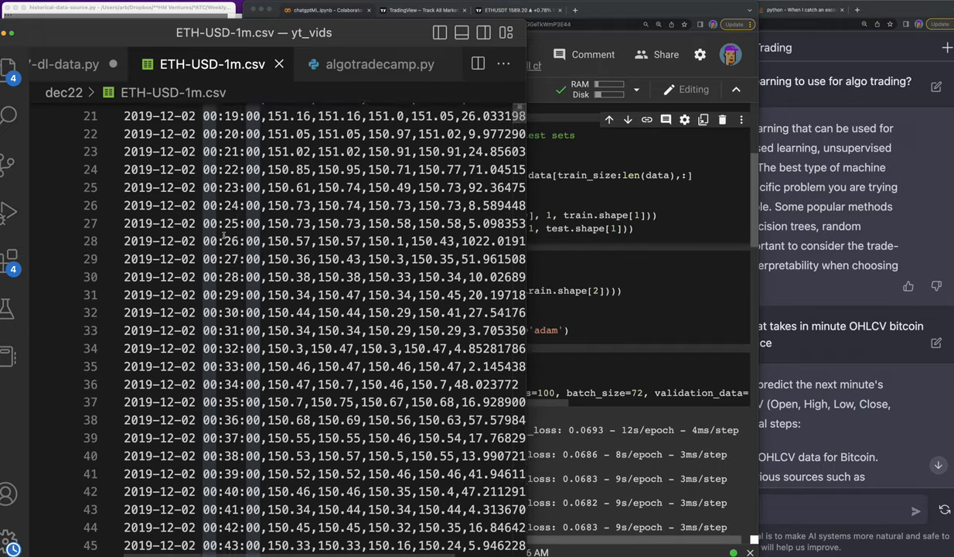
scroll(up, 3)
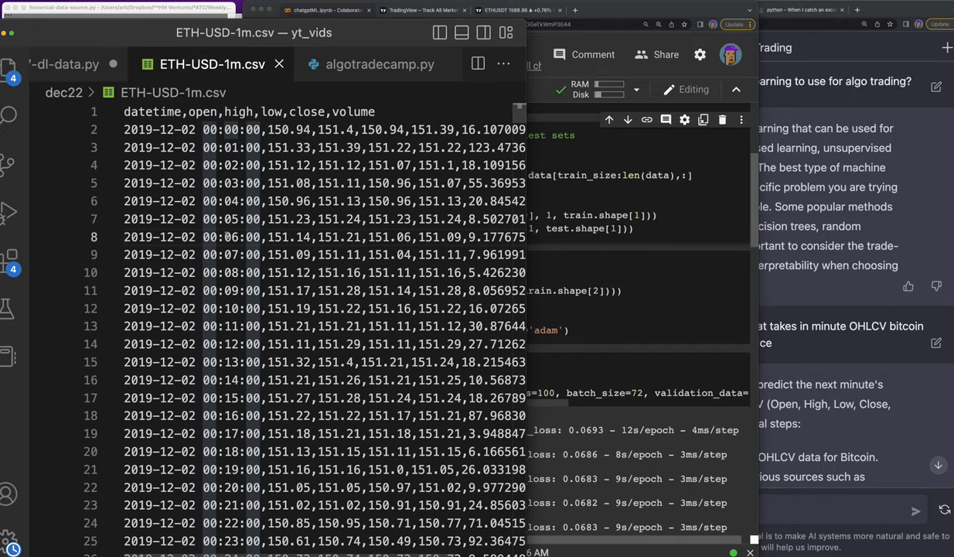
mouse_move(532, 256)
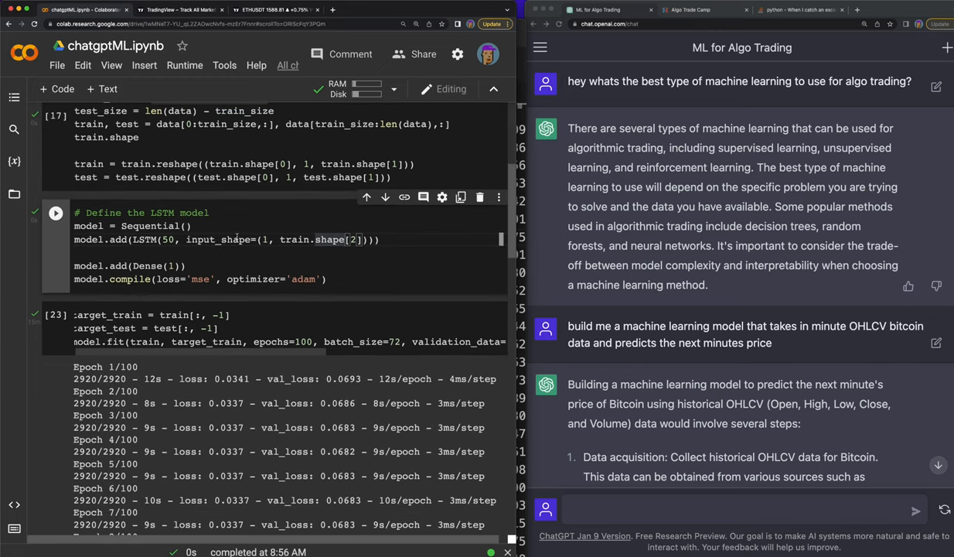
- Highlight LSTM in the model comment and scroll down through the 100-epoch training log to the prediction output
double_click(163, 213)
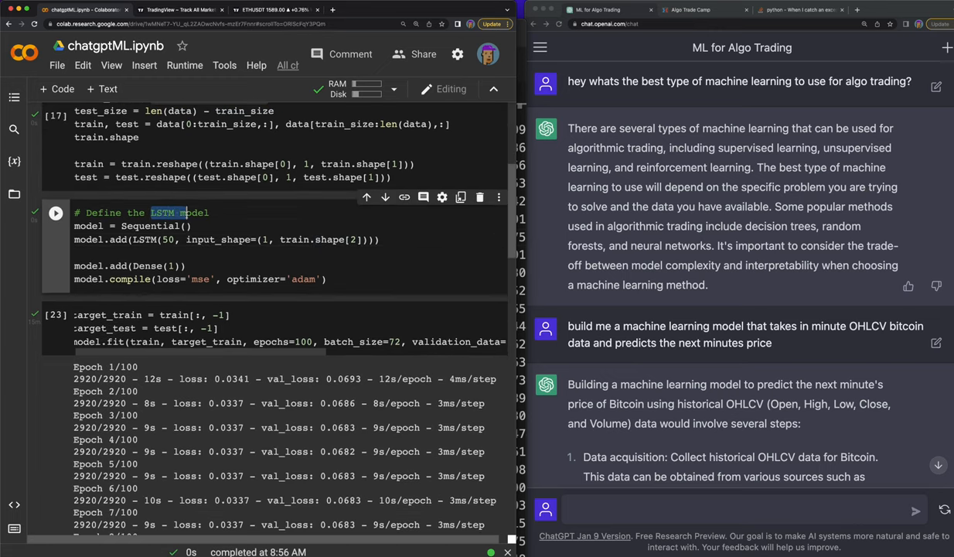
scroll(down, 3)
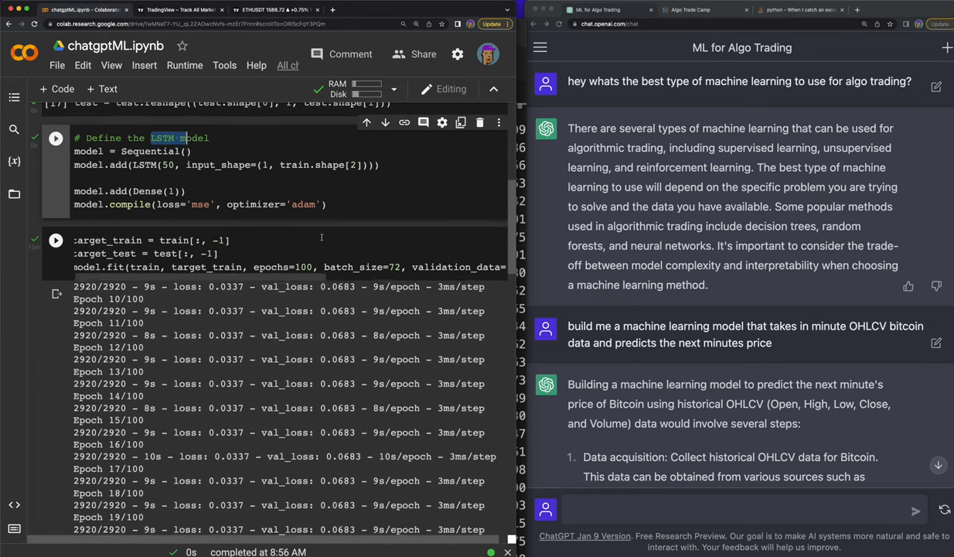
scroll(down, 3)
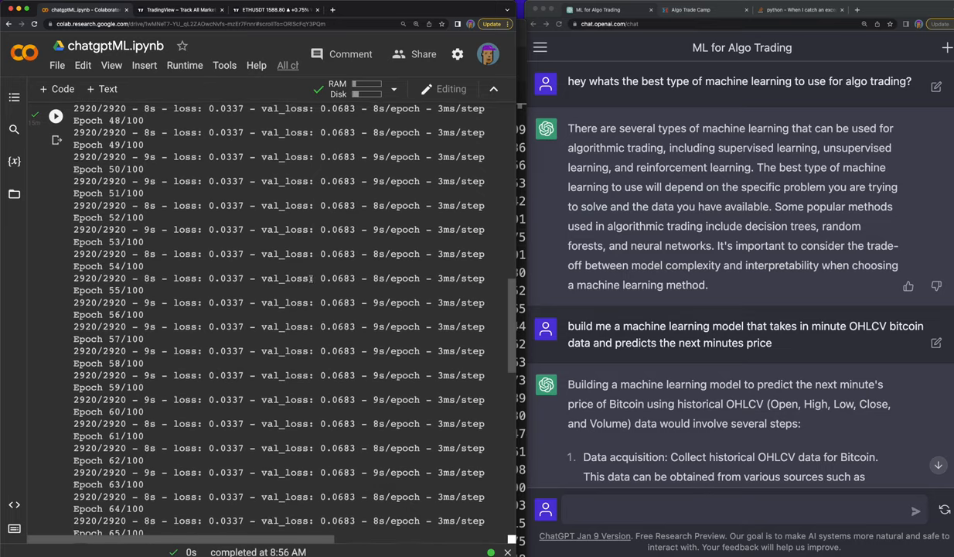
scroll(down, 3)
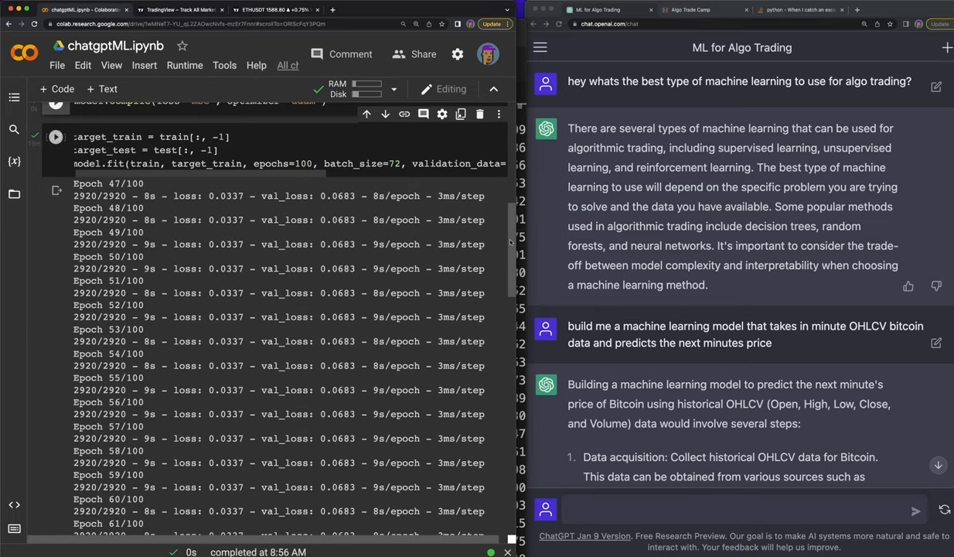
scroll(down, 3)
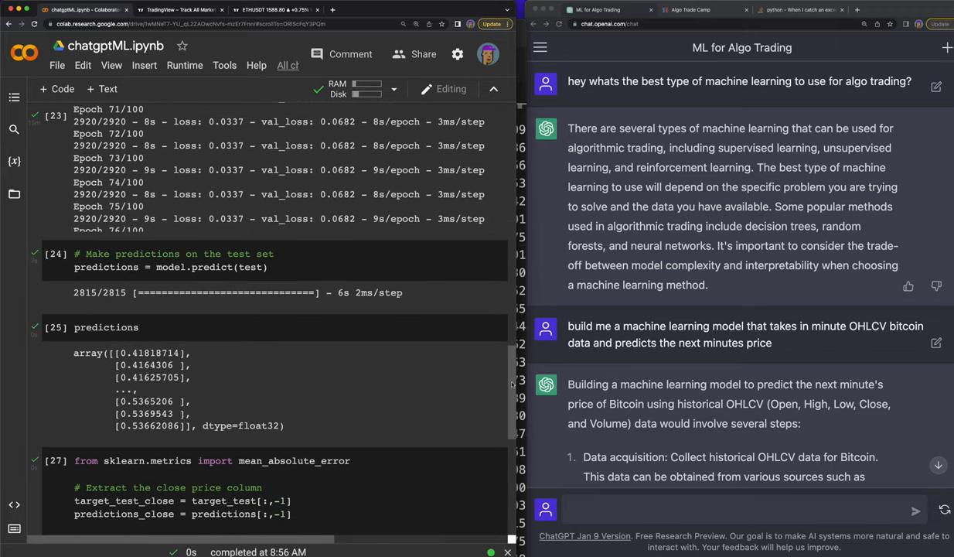
scroll(down, 3)
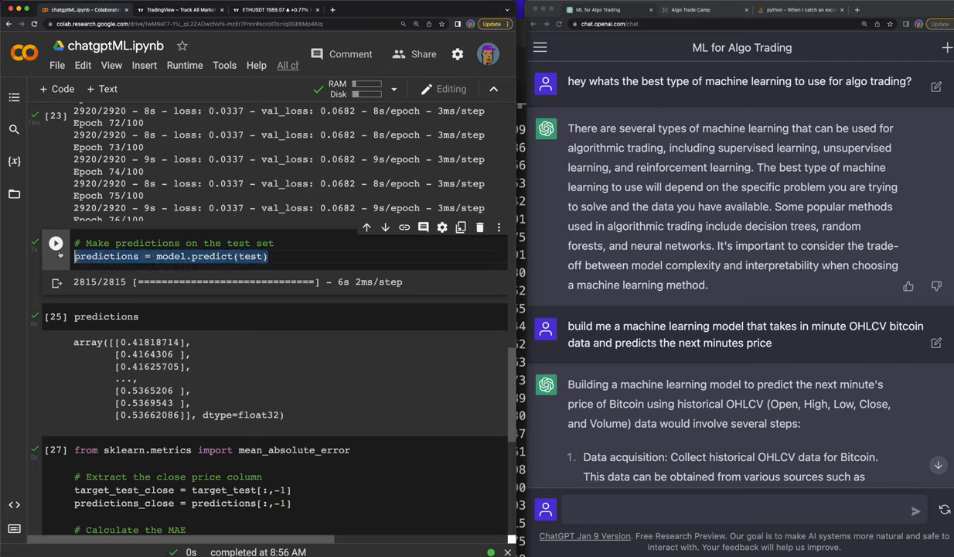
mouse_move(250, 257)
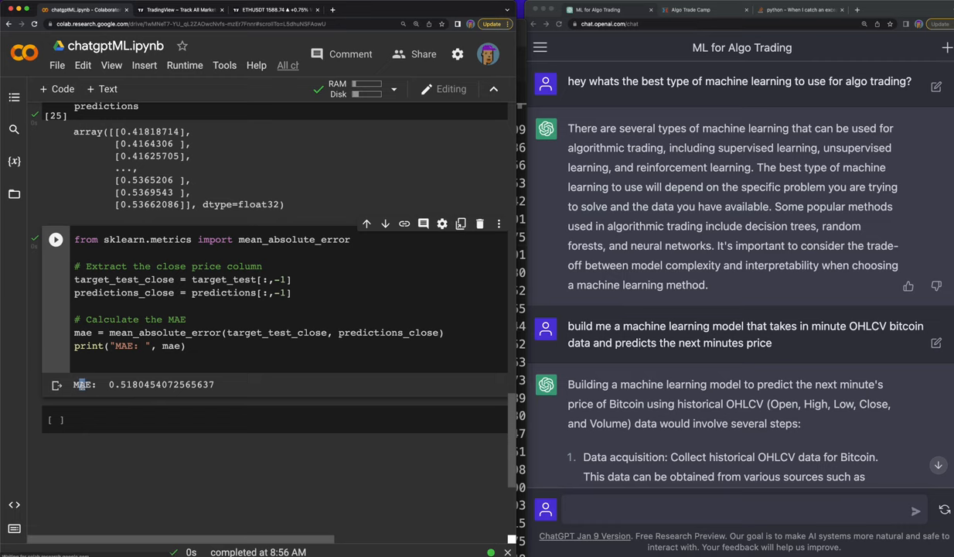
mouse_move(184, 394)
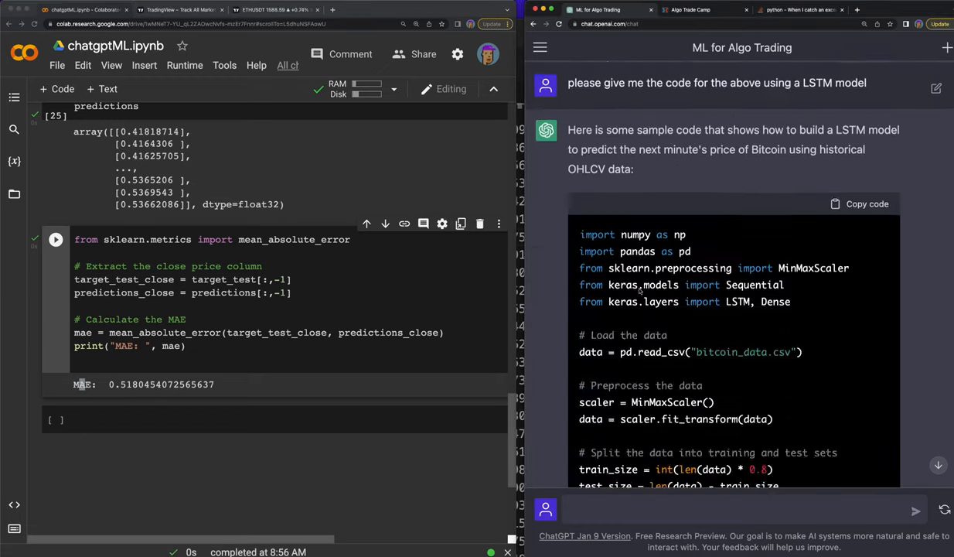
scroll(down, 3)
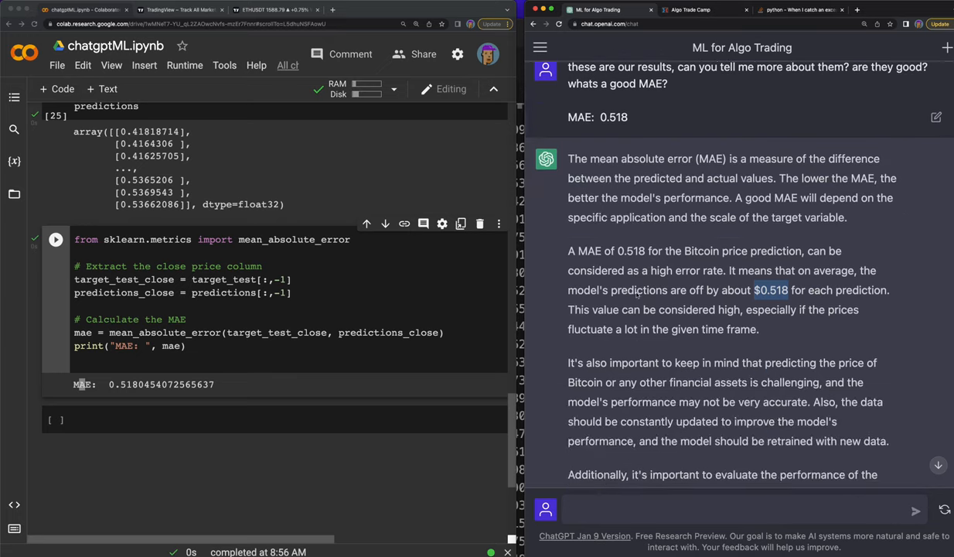
scroll(down, 3)
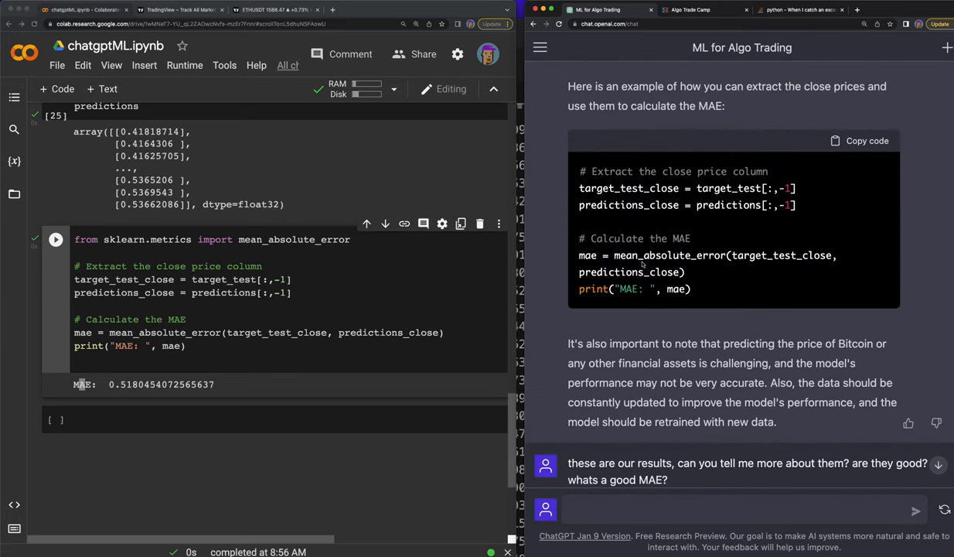
scroll(up, 3)
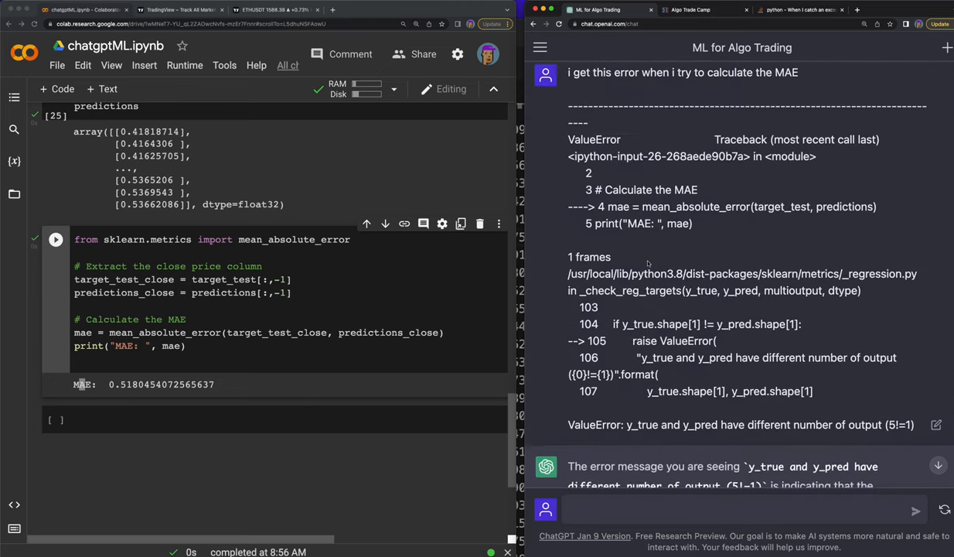
scroll(down, 3)
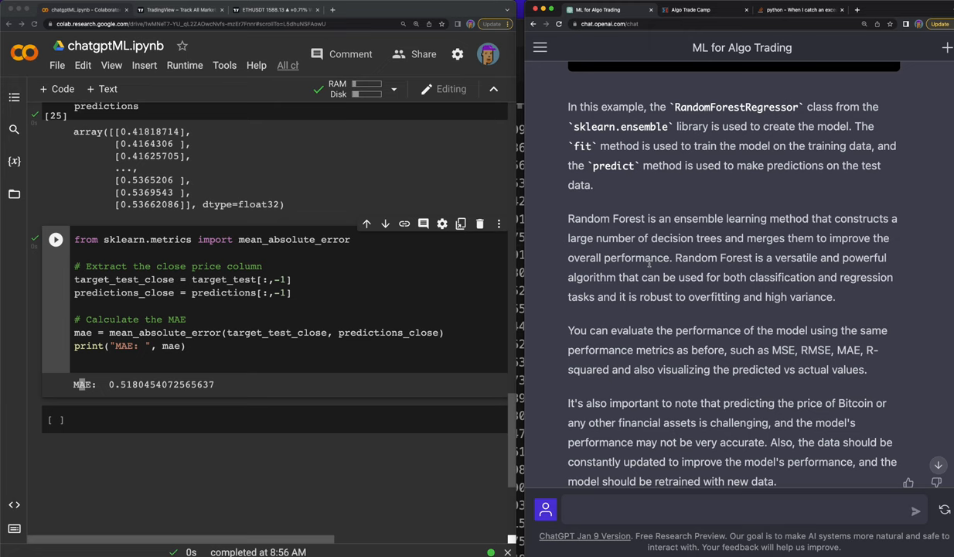
scroll(down, 3)
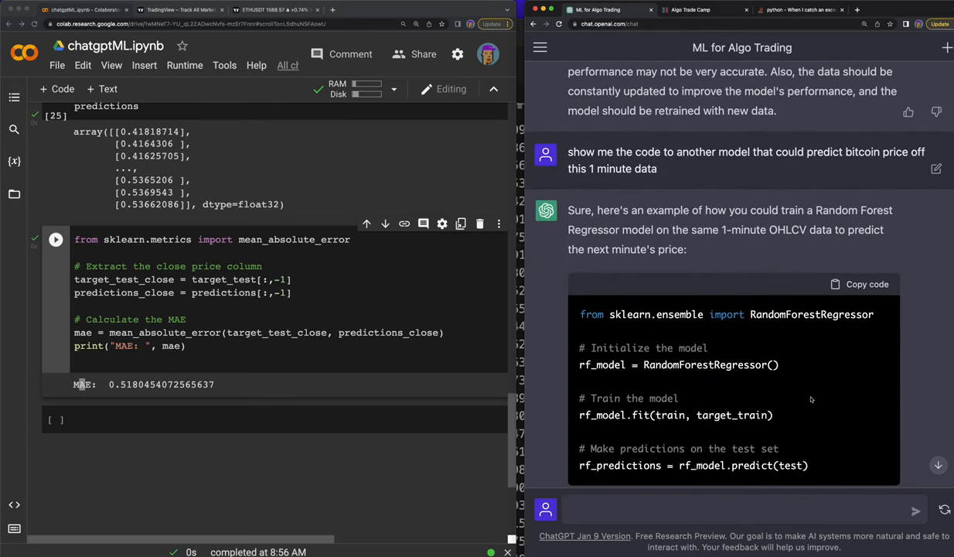
- Run the new r2_score cell, which raises a ValueError over mismatched output counts (5 vs 1)
double_click(628, 399)
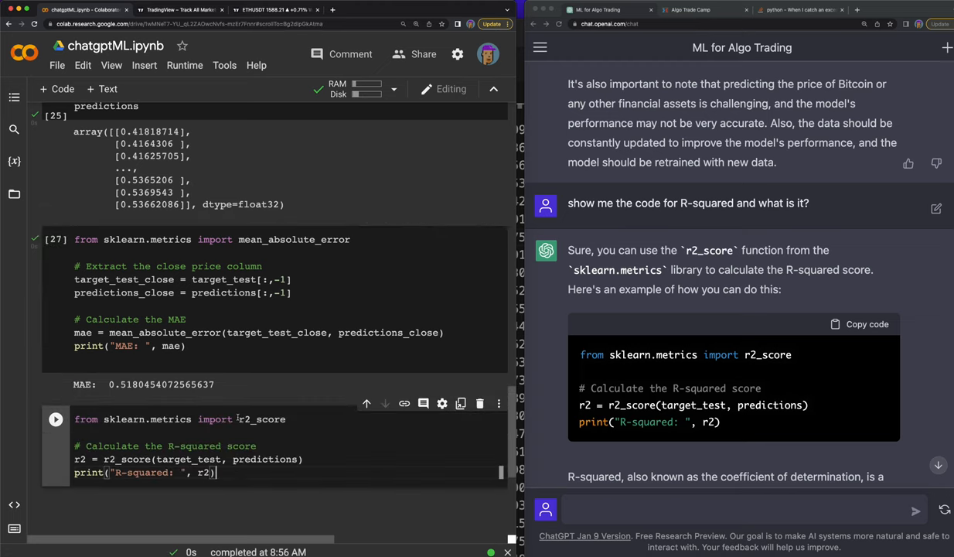
click(56, 418)
text(i get this error)
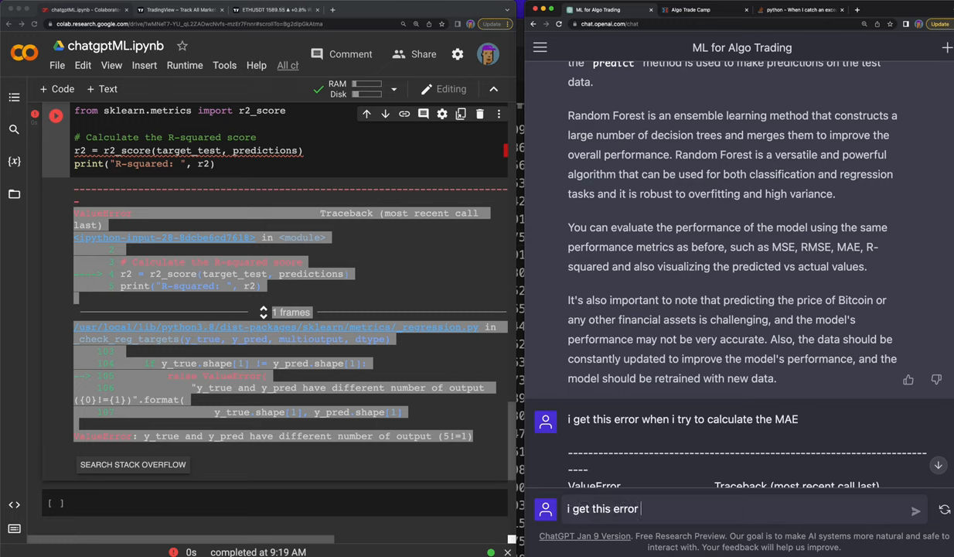
- Send the traceback with the note 'when getting the r2 score' to ChatGPT
text(when ge)
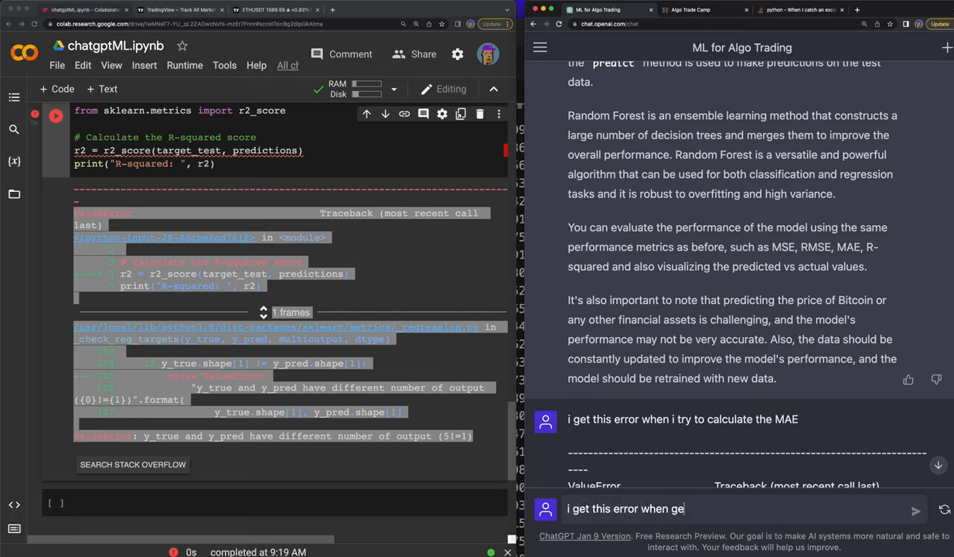
text(tting the r)
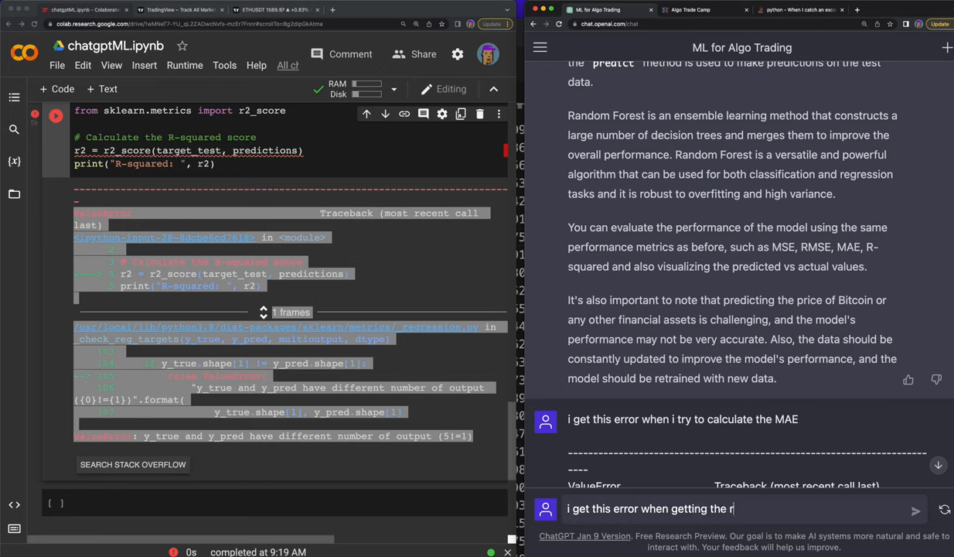
text(2)
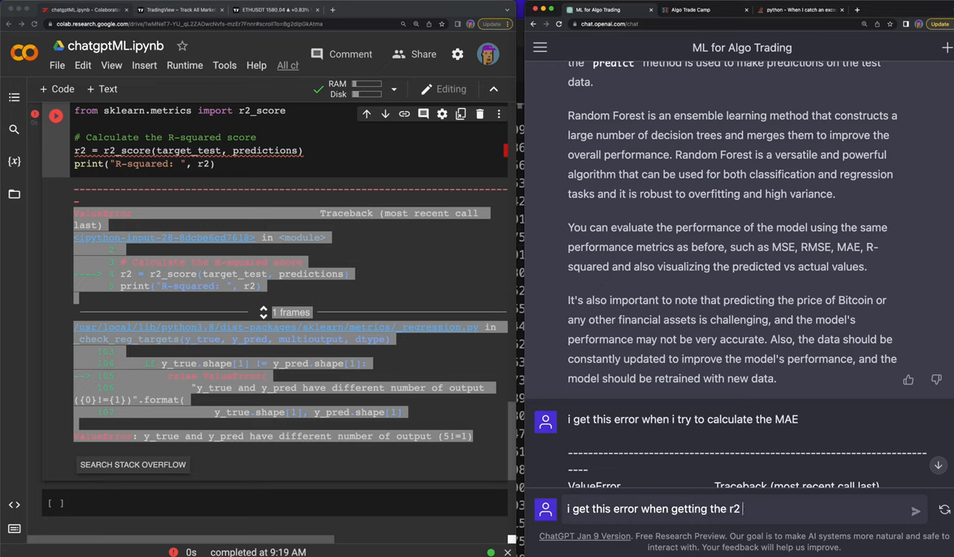
text(score)
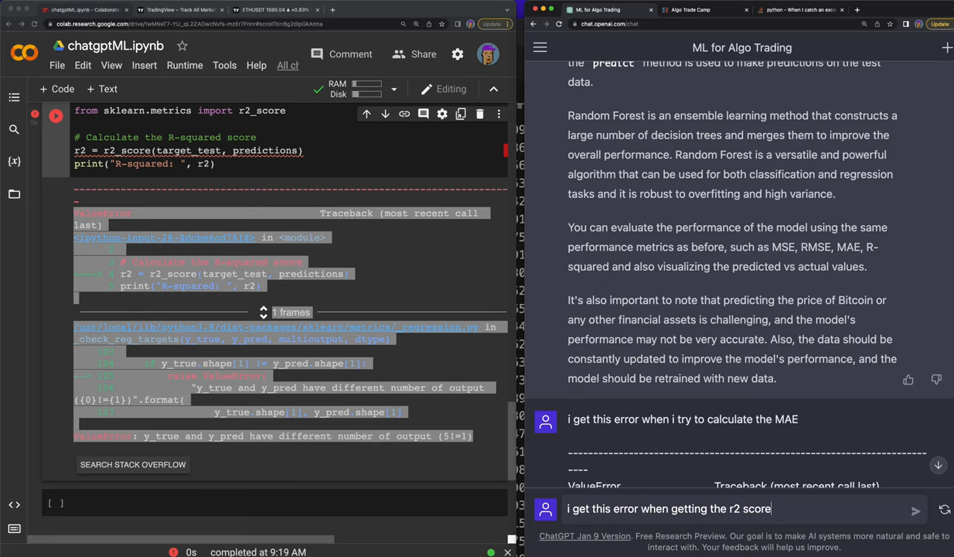
click(915, 509)
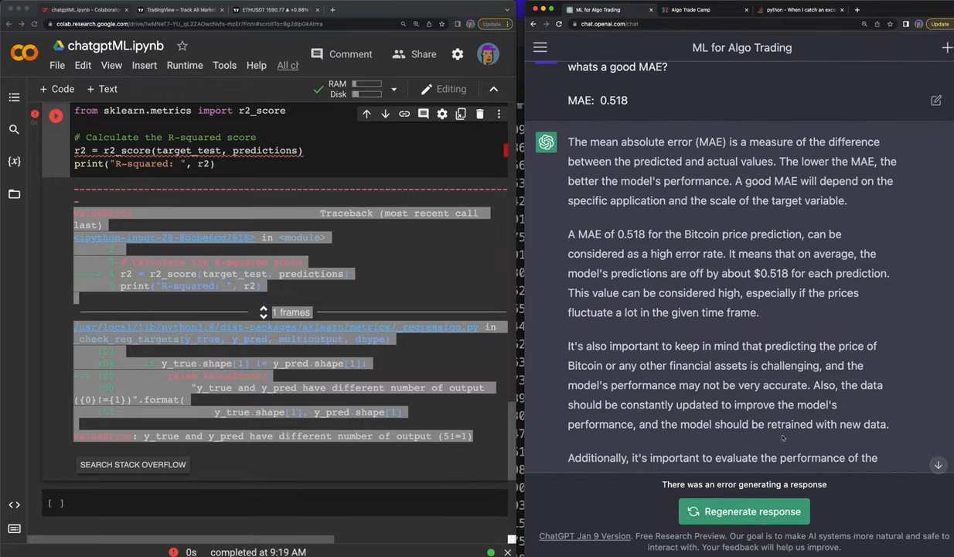
- Retry the failed ChatGPT response after it returns error messages
click(744, 510)
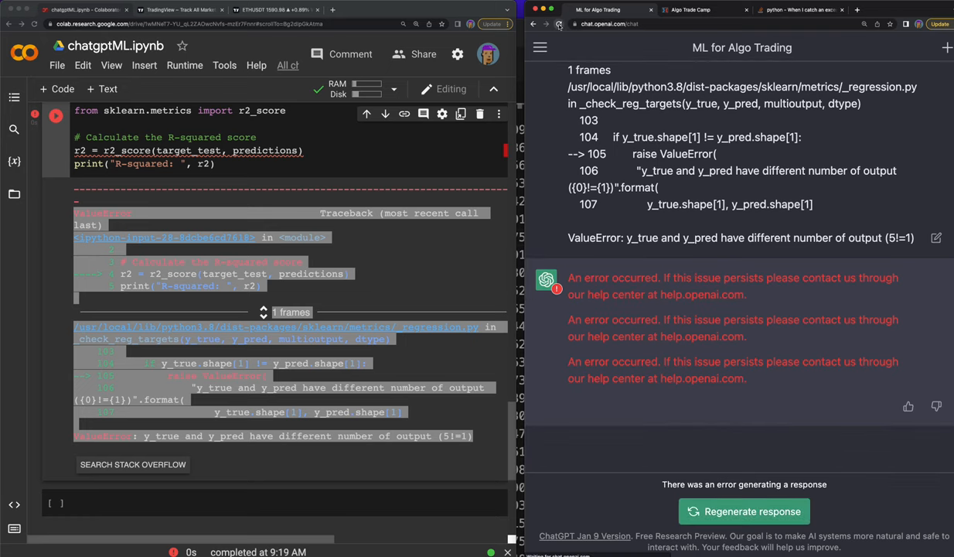
click(560, 25)
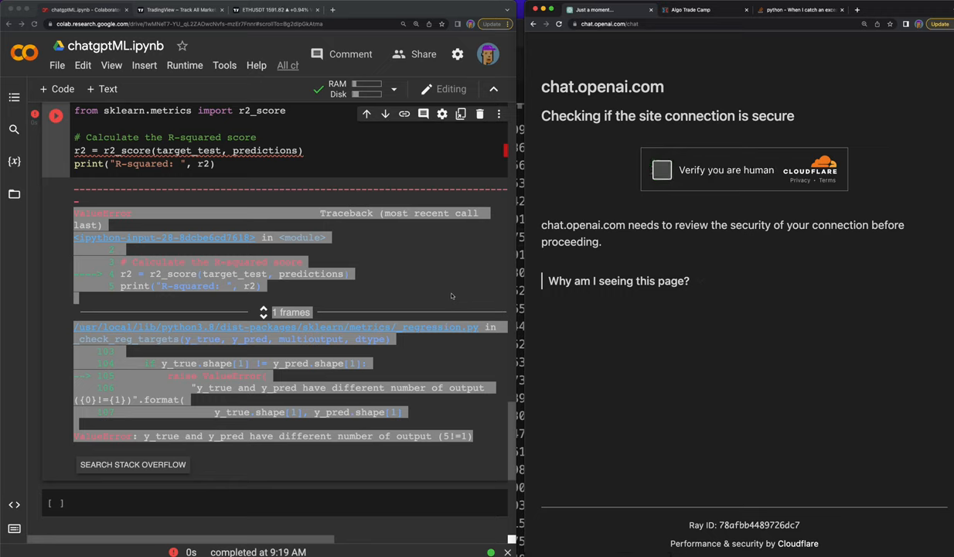
mouse_move(377, 281)
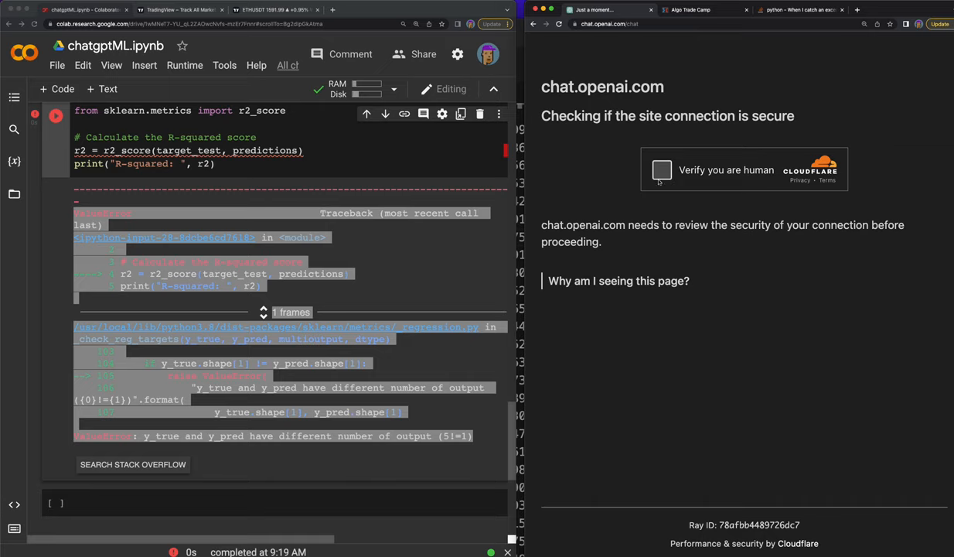
- Pass the Cloudflare human check, log back in and dismiss the high-demand notice, landing on the at-capacity jokes page
click(662, 168)
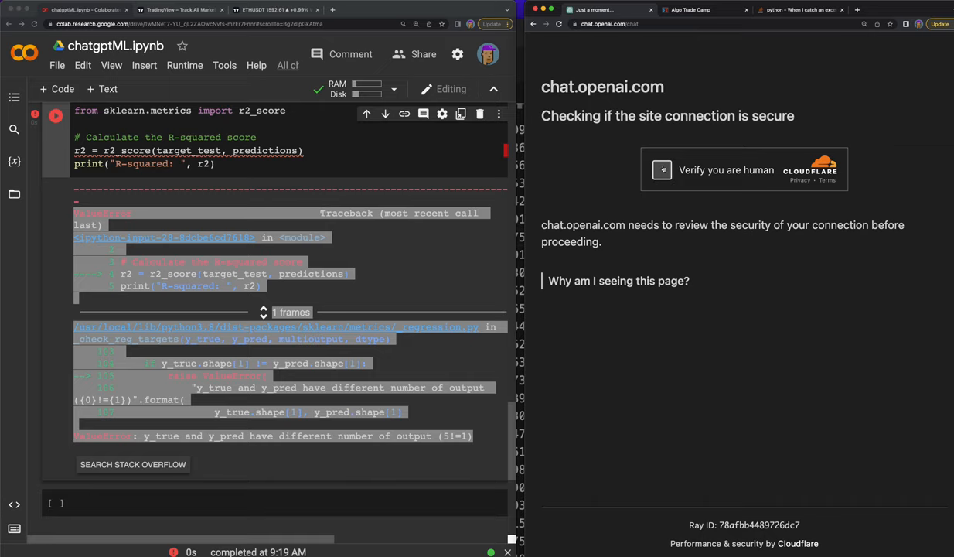
click(662, 169)
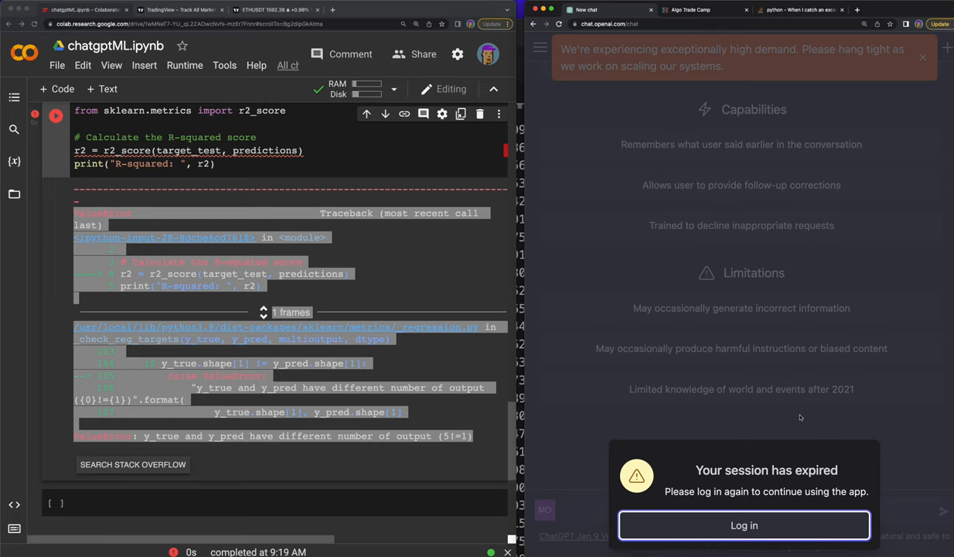
click(743, 526)
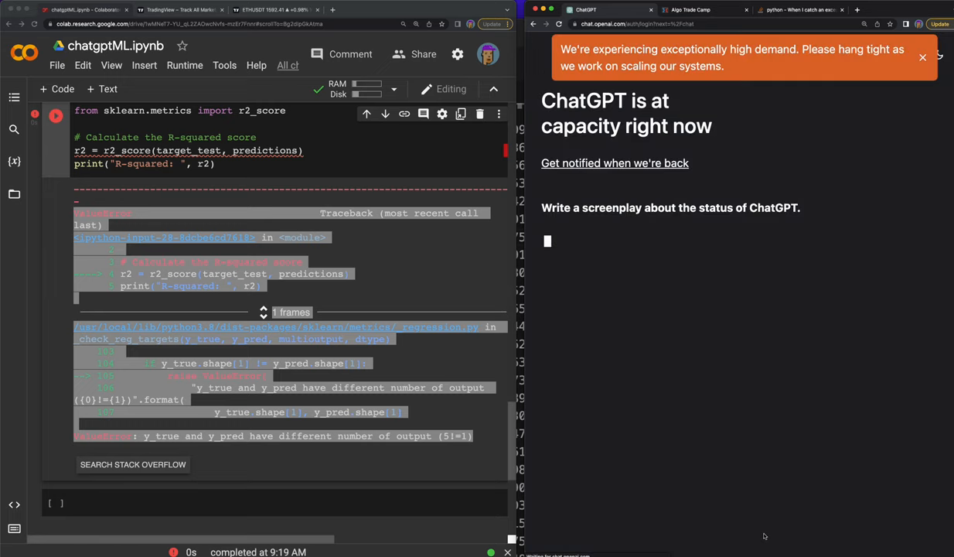
click(922, 58)
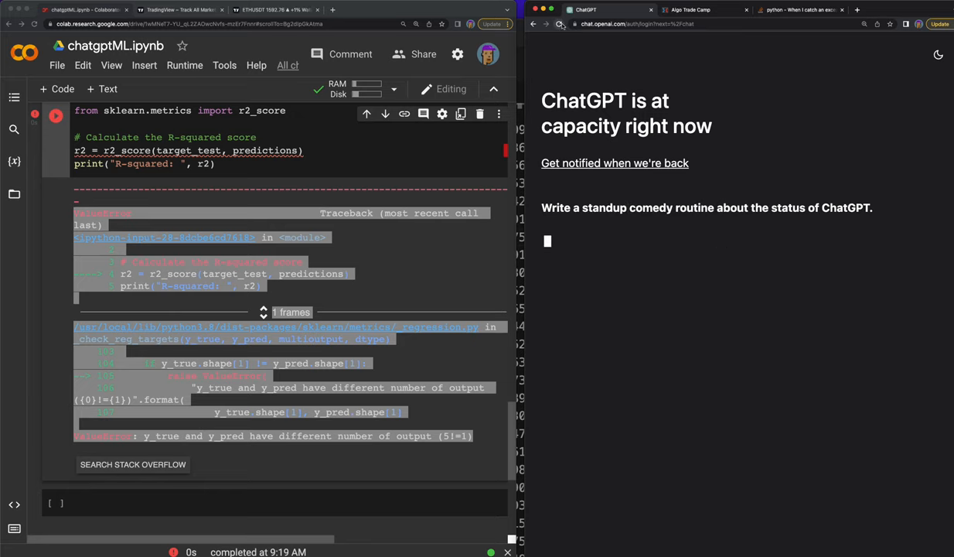
text(Write ten jokes about the status of ChatGPT.)
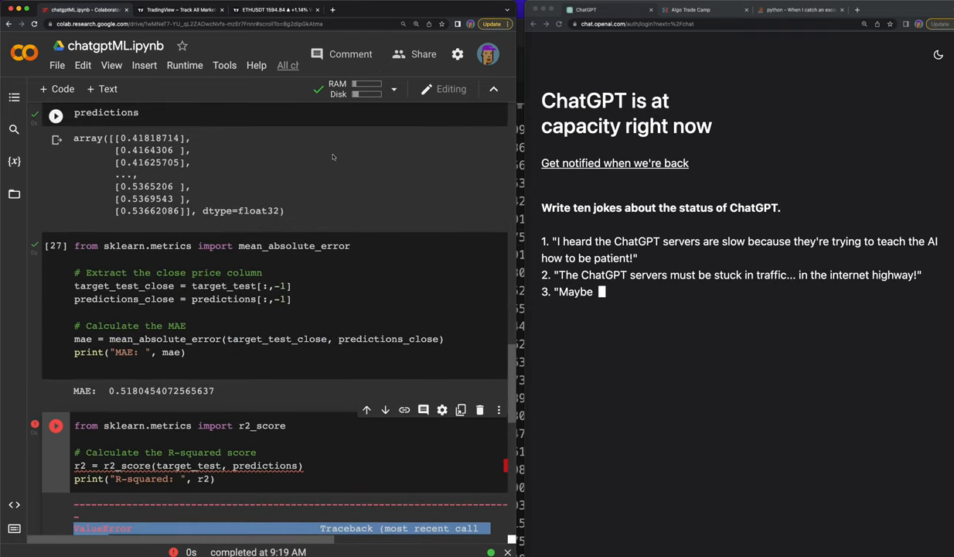
scroll(up, 3)
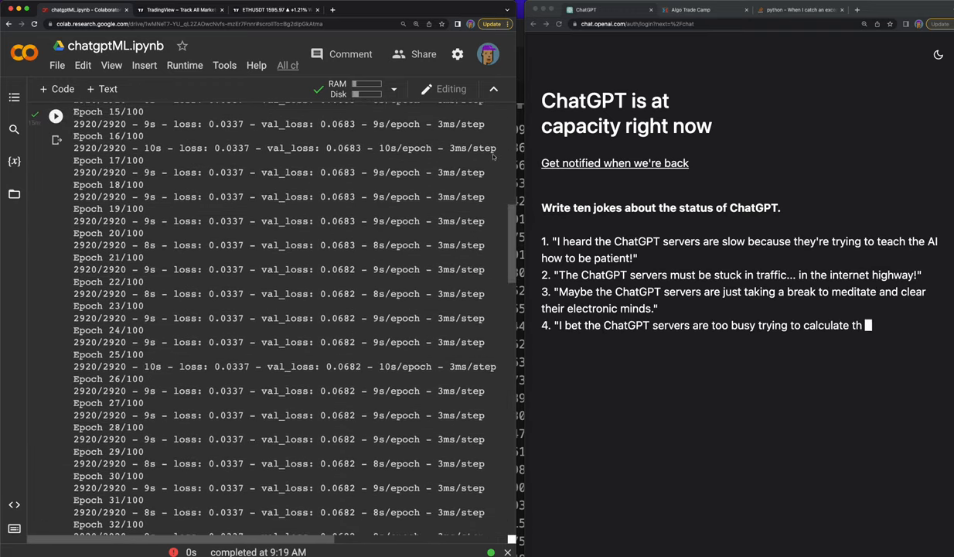
scroll(up, 3)
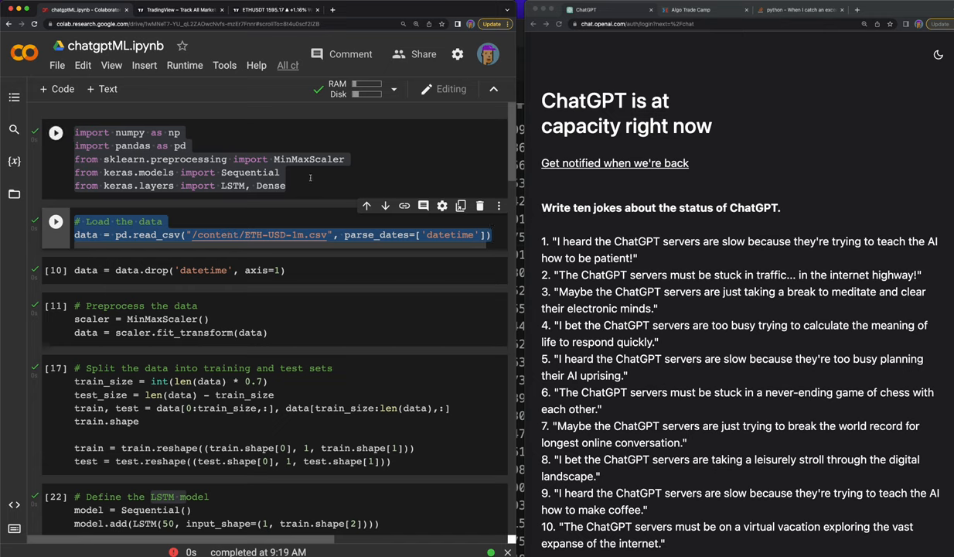
scroll(up, 3)
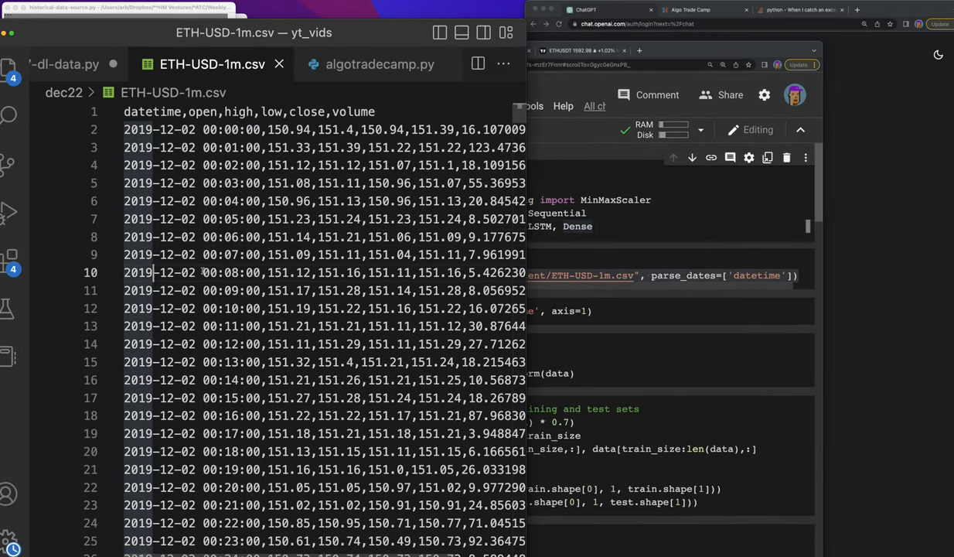
- Scroll through the ETH-USD-1m.csv rows of datetime, open, high, low, close and volume
scroll(down, 3)
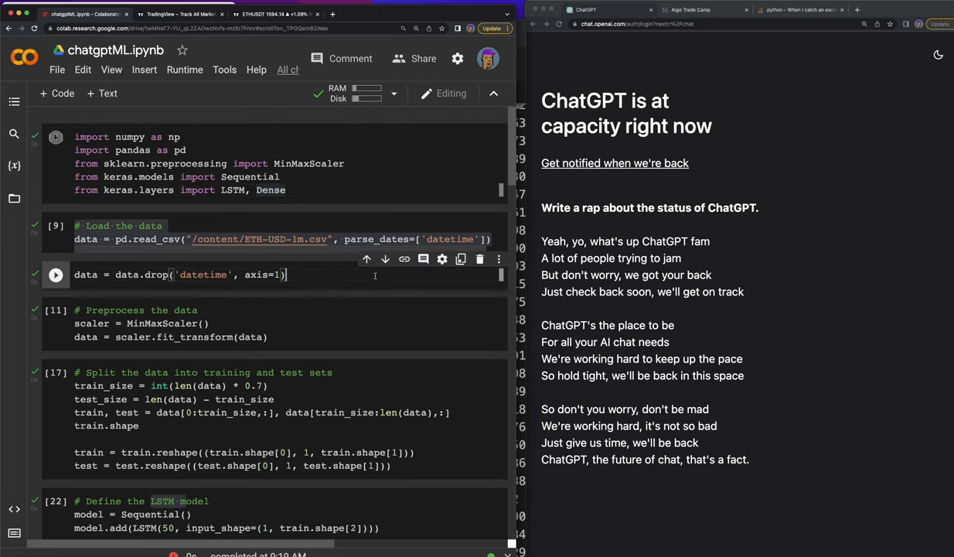
- Scroll through the train/test split cells and highlight train_size to see where it is used
scroll(down, 3)
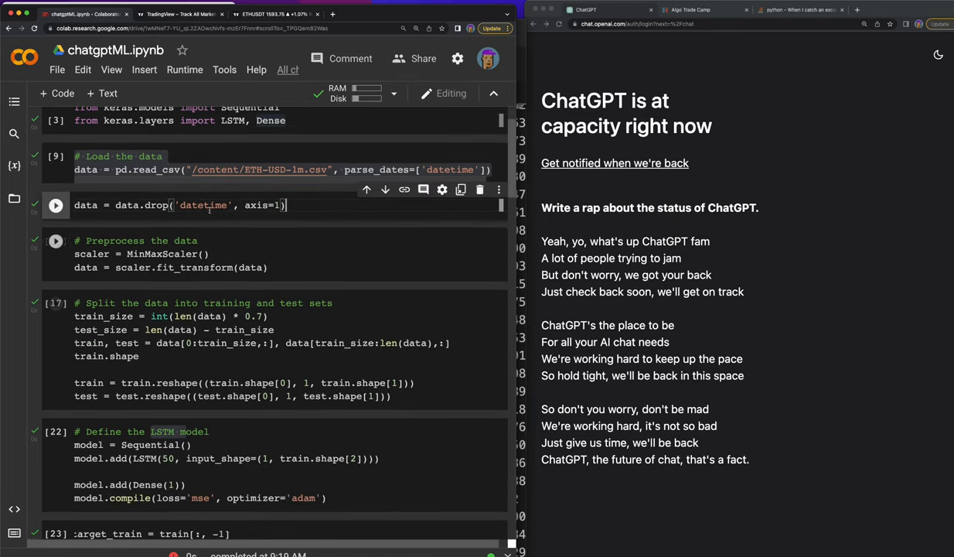
scroll(down, 3)
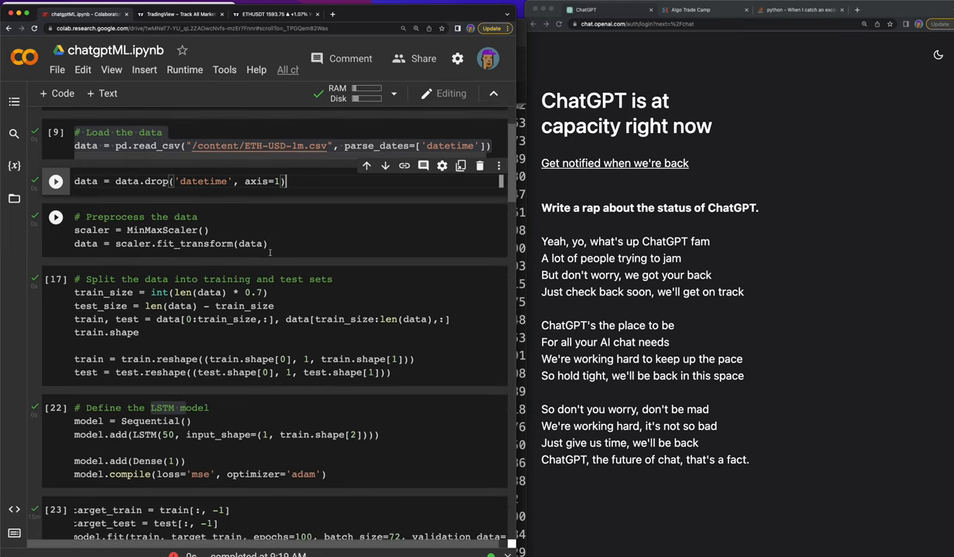
scroll(up, 3)
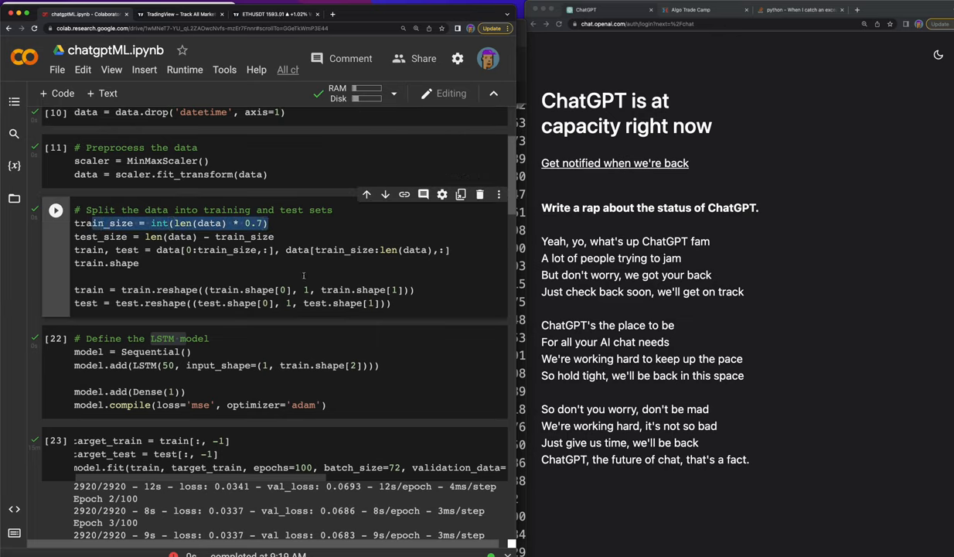
mouse_move(295, 269)
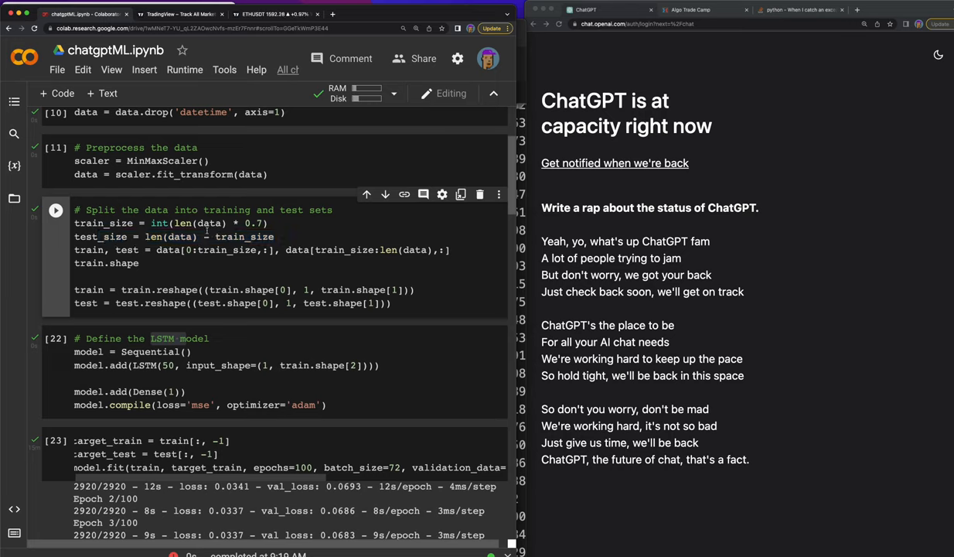
double_click(178, 235)
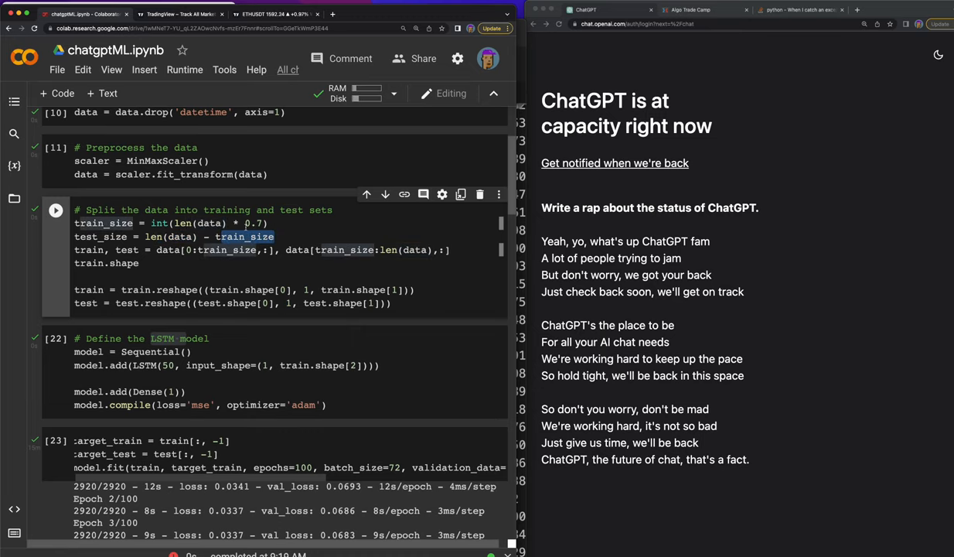
scroll(up, 3)
text(#)
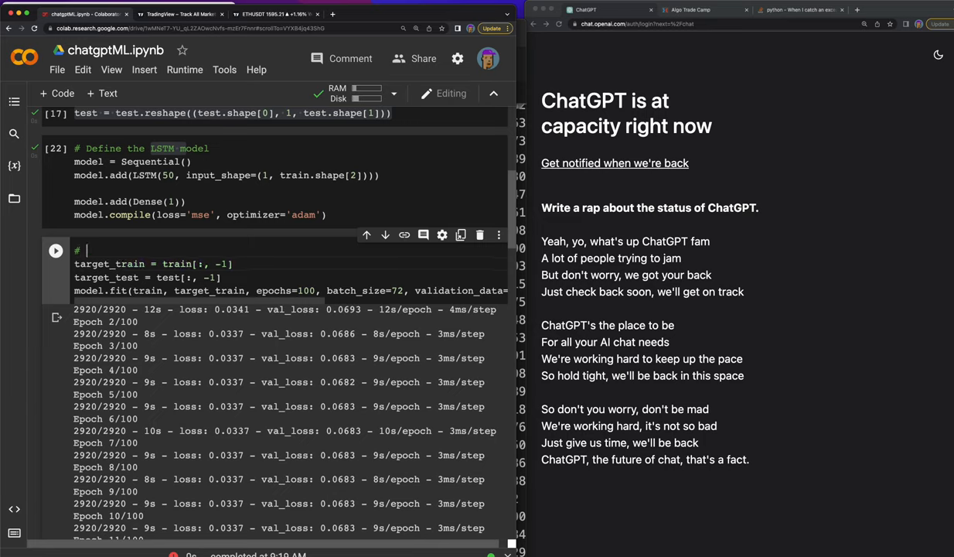
- Comment the training cell with 'Train the model' and scroll through the epoch output
text(Train the model)
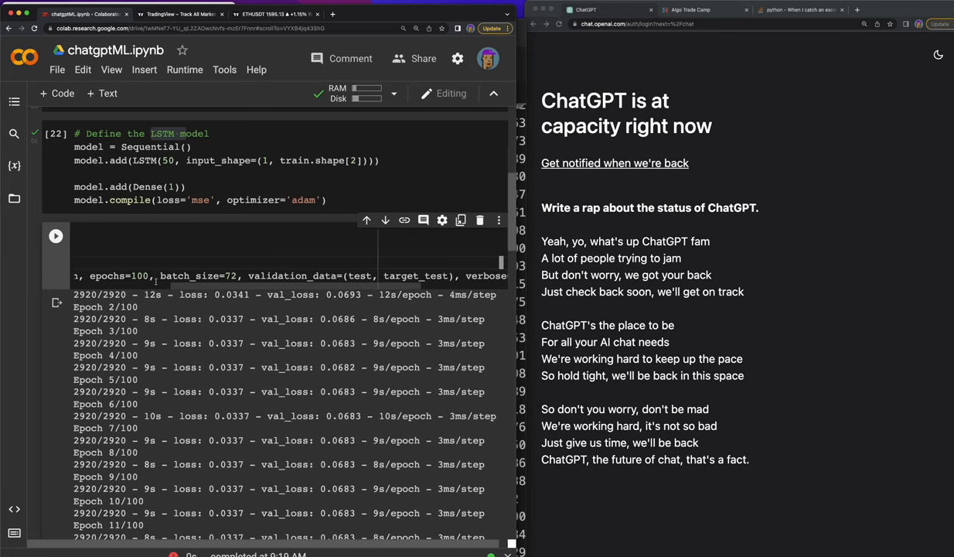
scroll(down, 3)
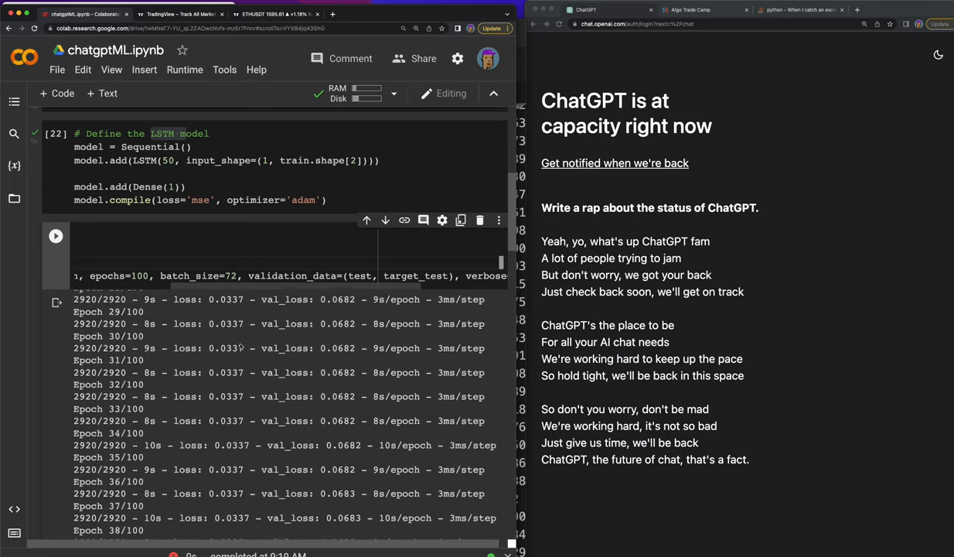
scroll(down, 3)
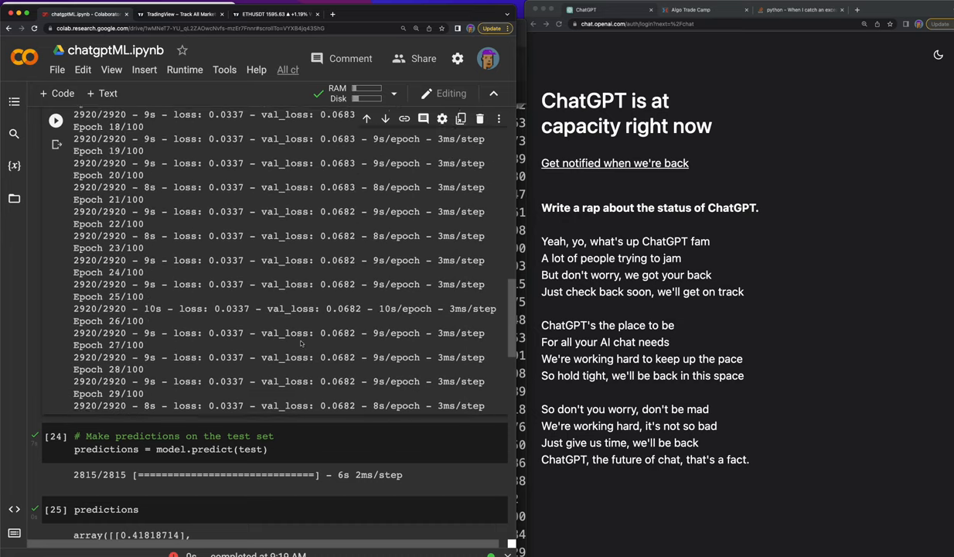
scroll(up, 3)
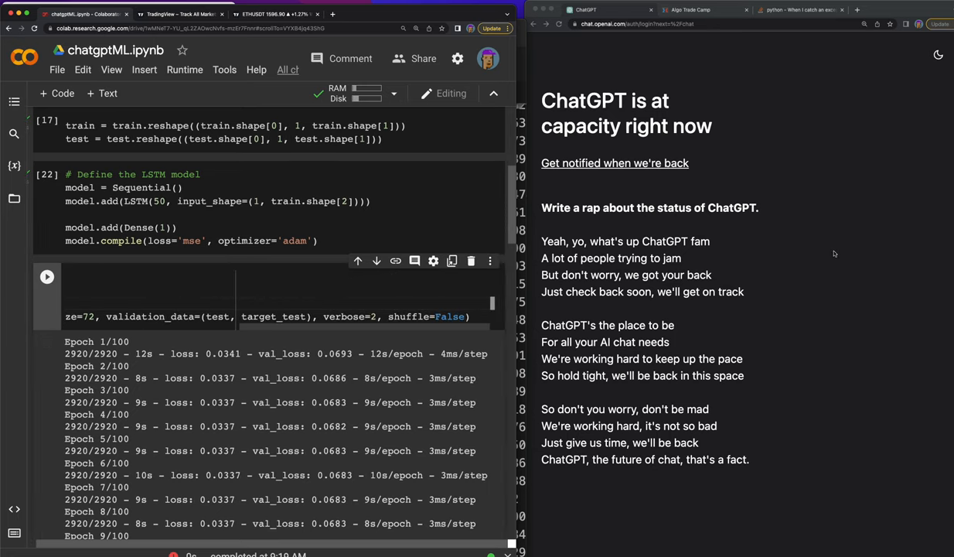
- Check the ChatGPT tab, now listing ten status jokes, then scroll the training log again
click(560, 24)
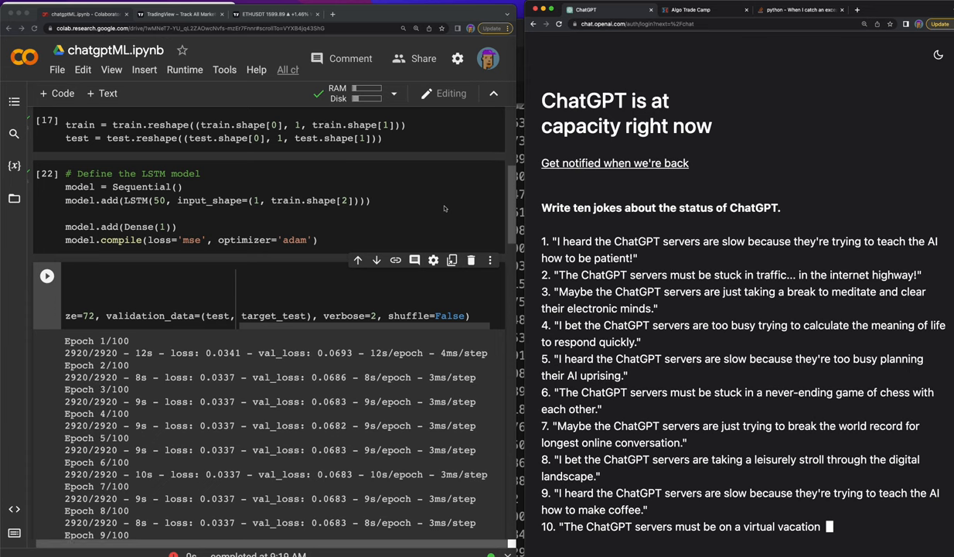
scroll(up, 3)
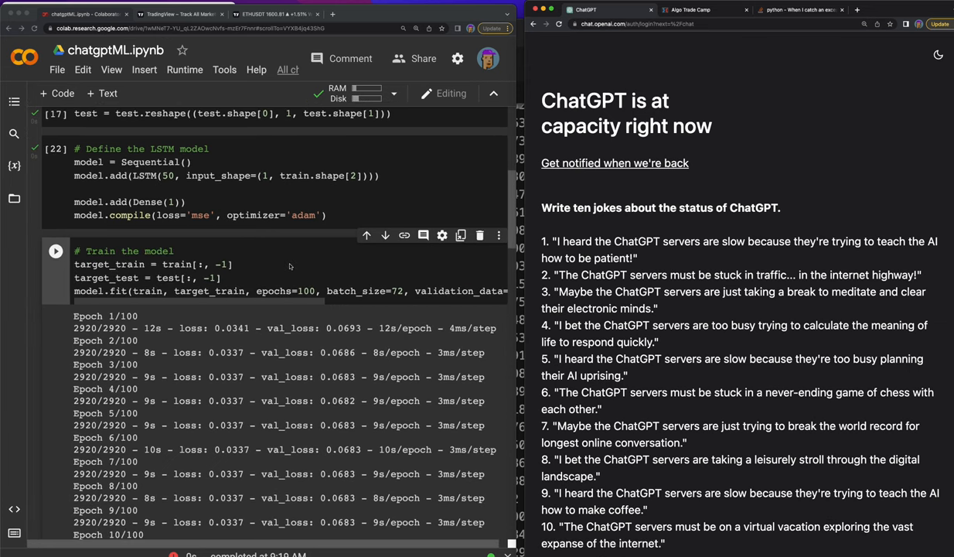
scroll(down, 3)
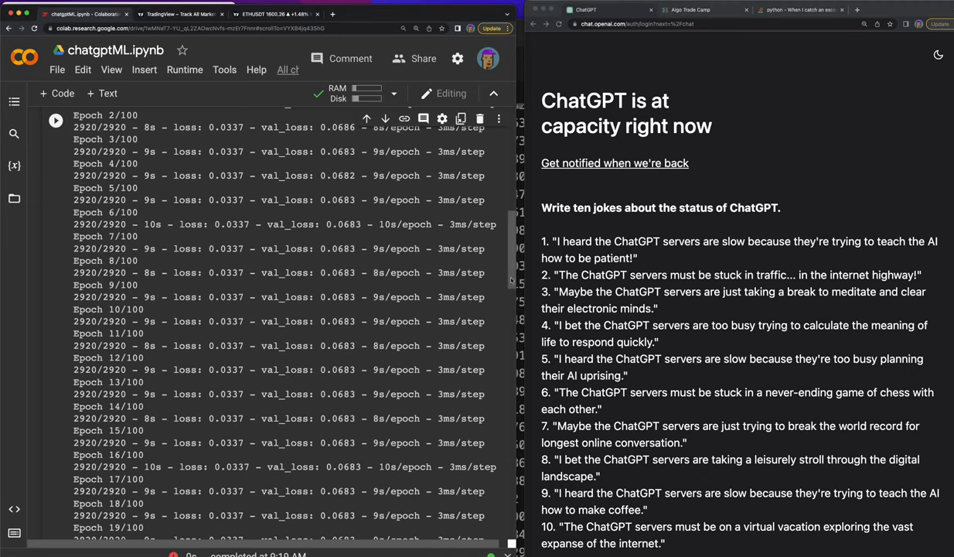
scroll(down, 3)
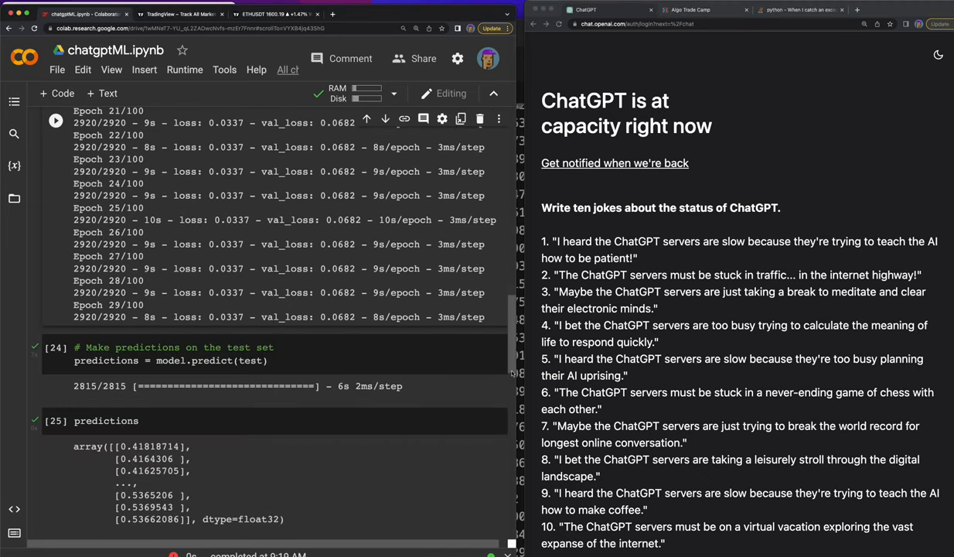
scroll(down, 3)
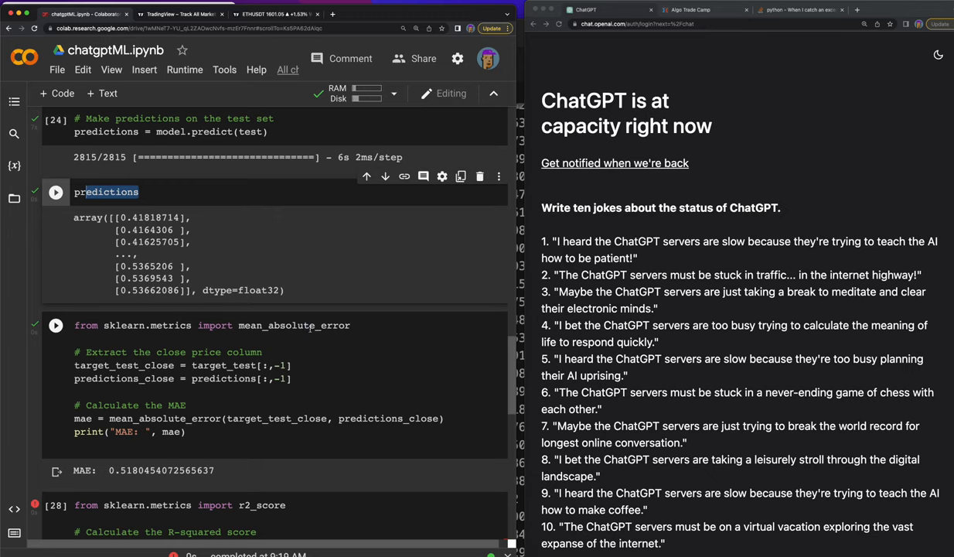
scroll(down, 3)
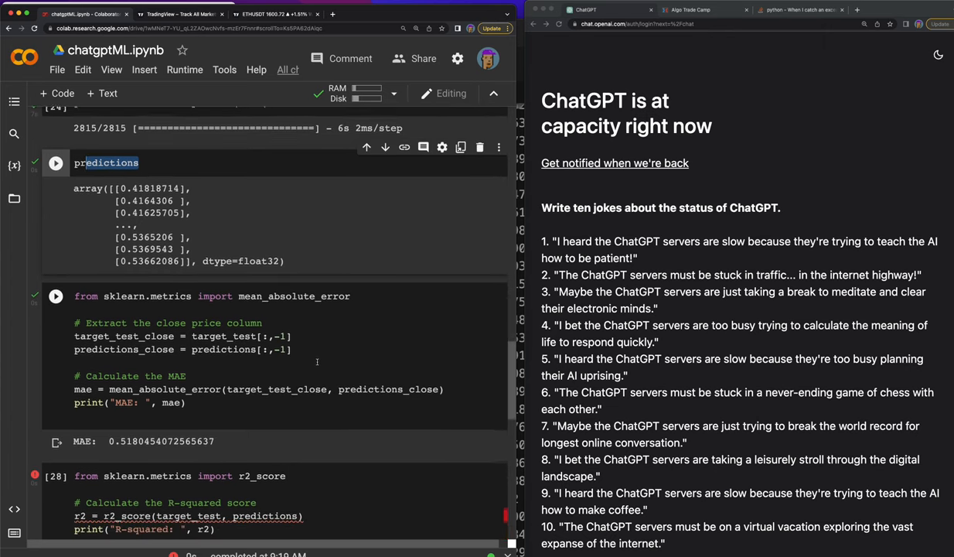
scroll(down, 3)
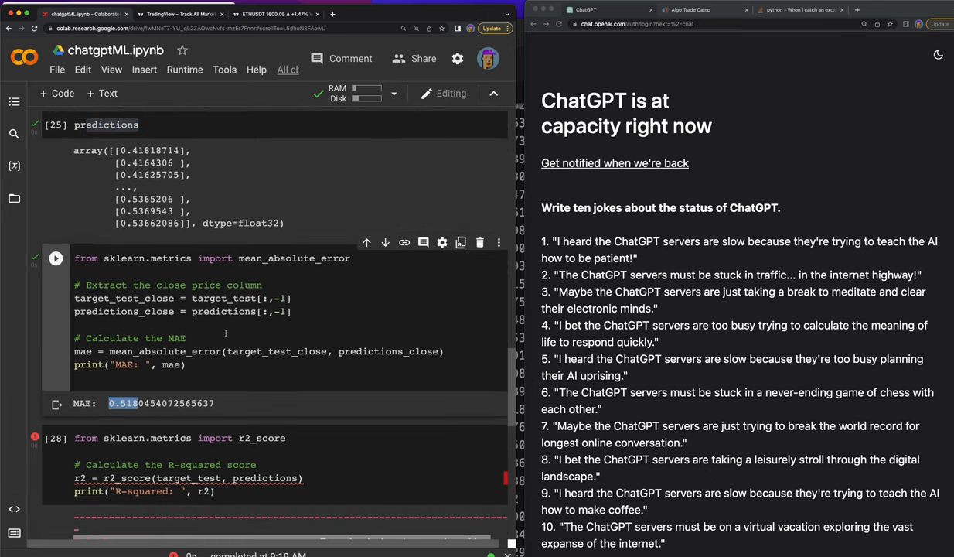
scroll(up, 3)
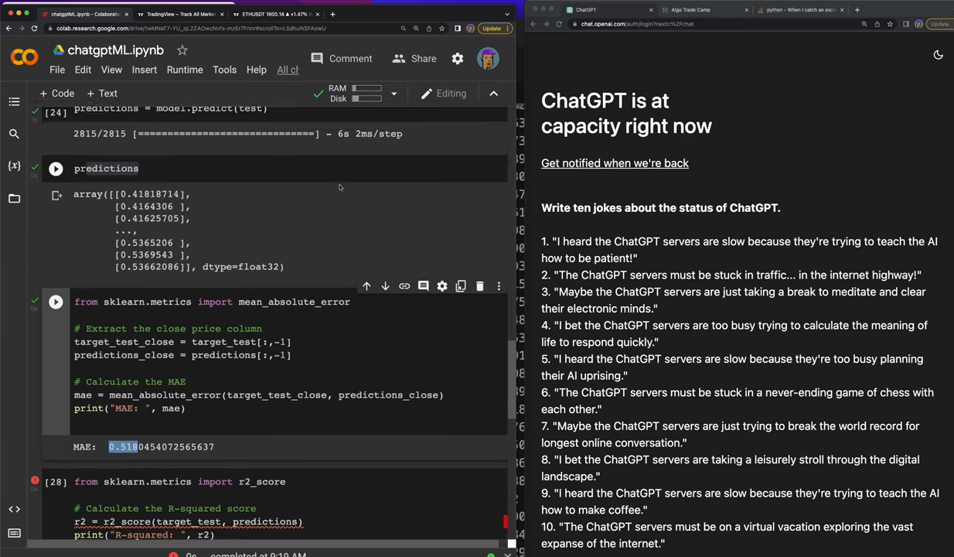
scroll(up, 3)
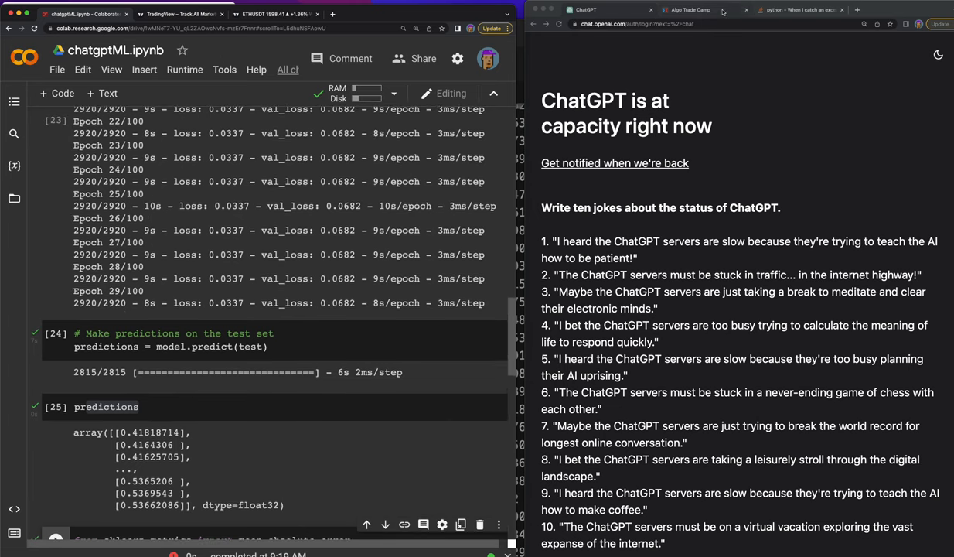
mouse_move(688, 9)
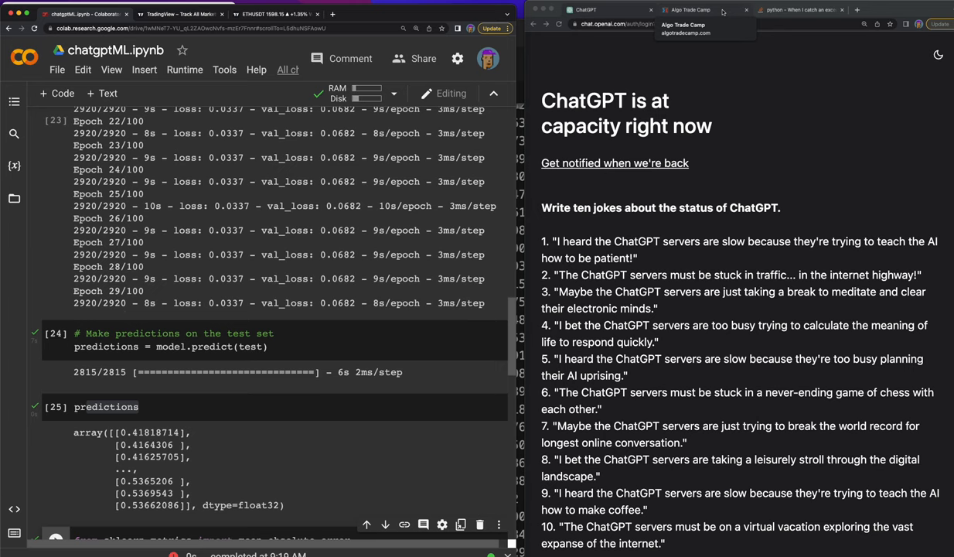
click(688, 9)
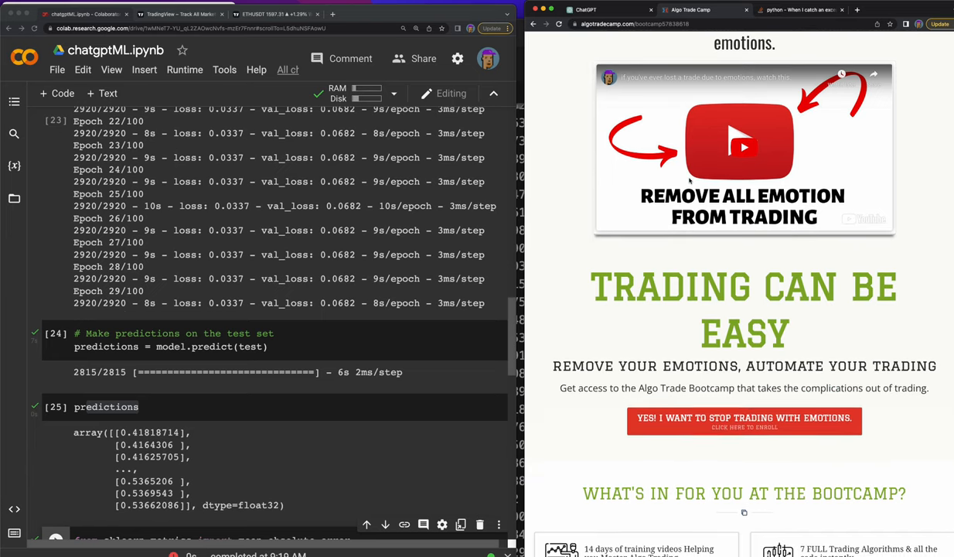
scroll(down, 3)
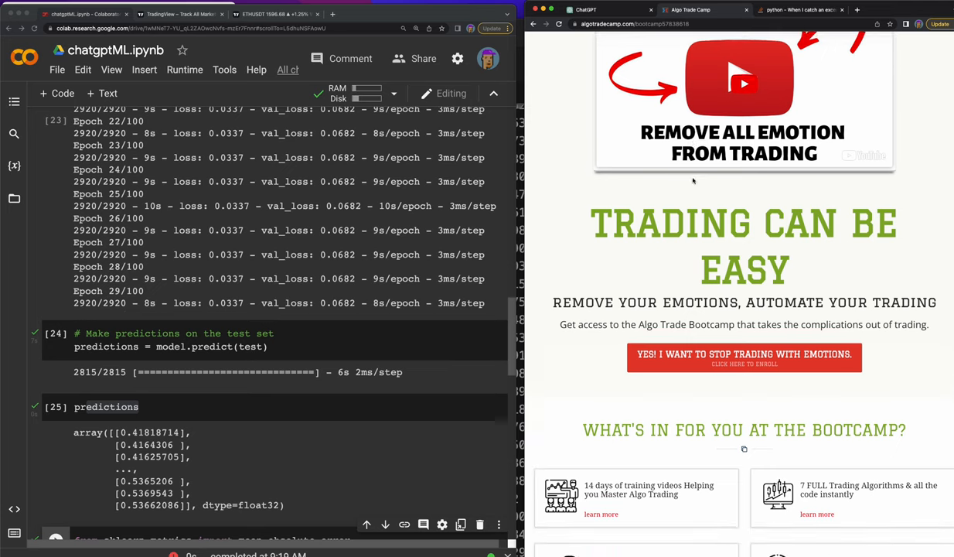
scroll(down, 3)
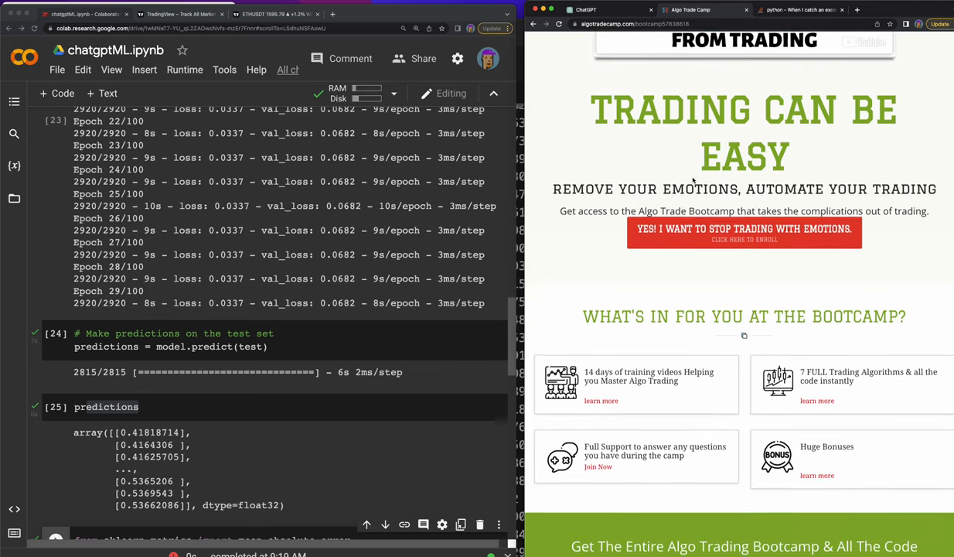
scroll(down, 3)
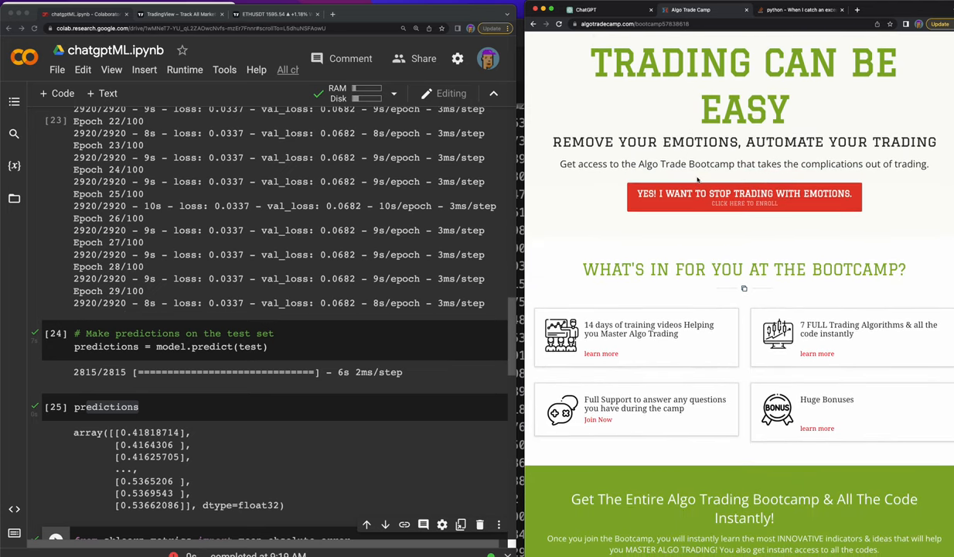
scroll(down, 3)
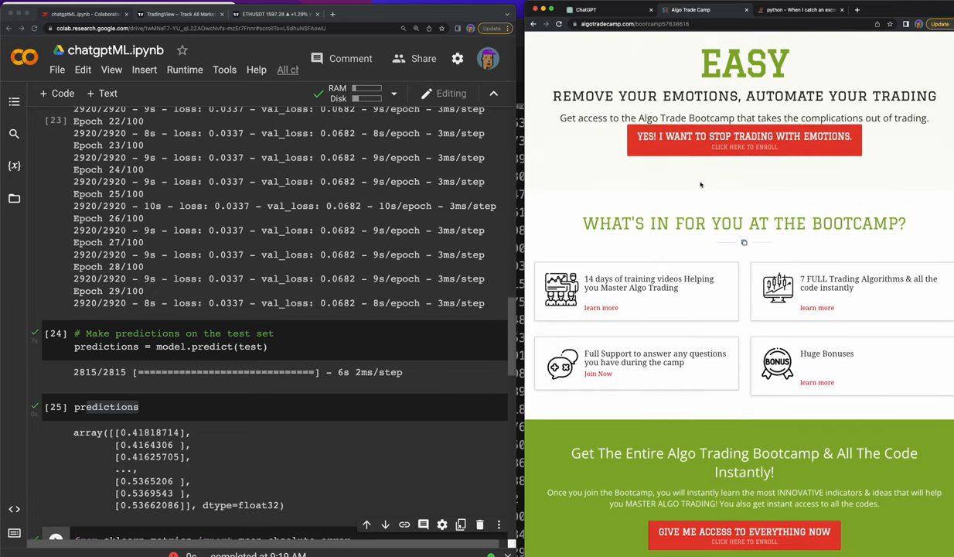
scroll(down, 3)
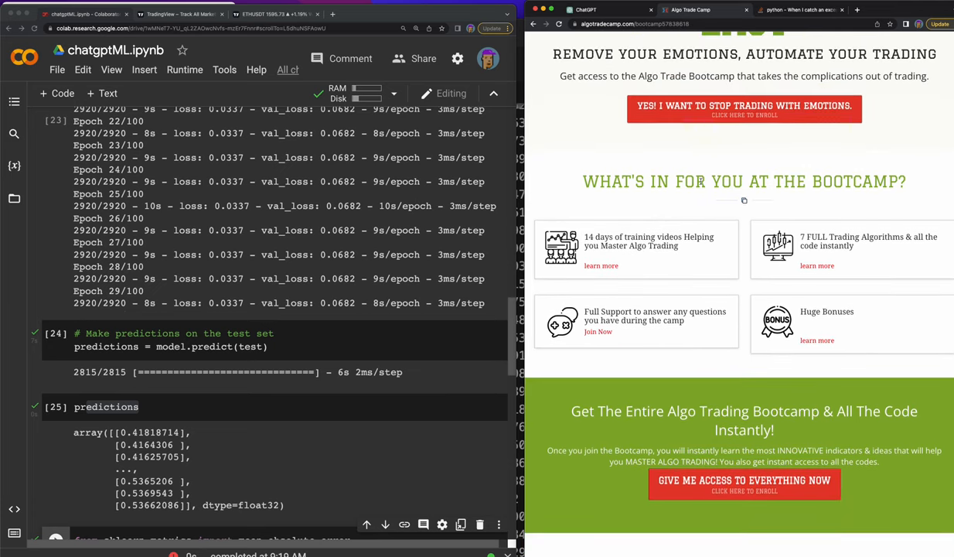
scroll(down, 3)
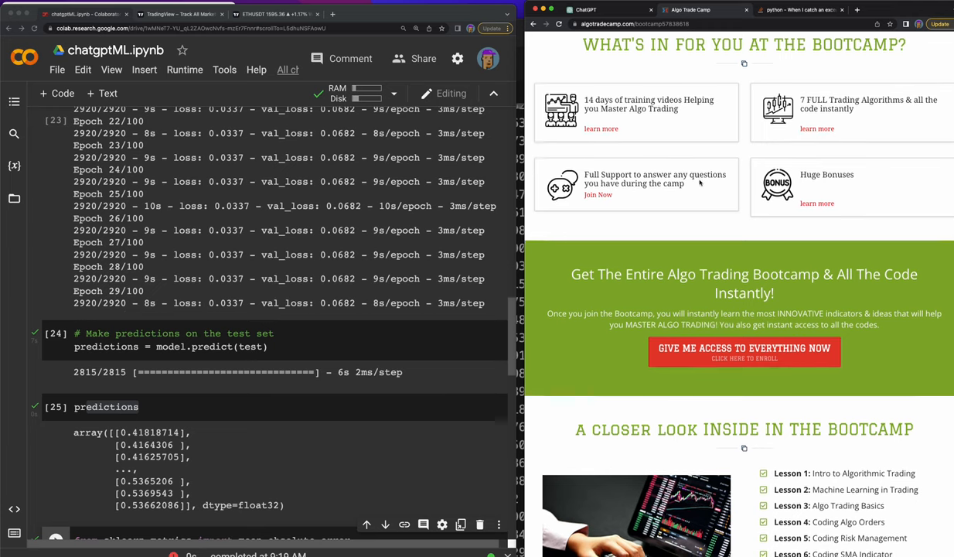
scroll(up, 3)
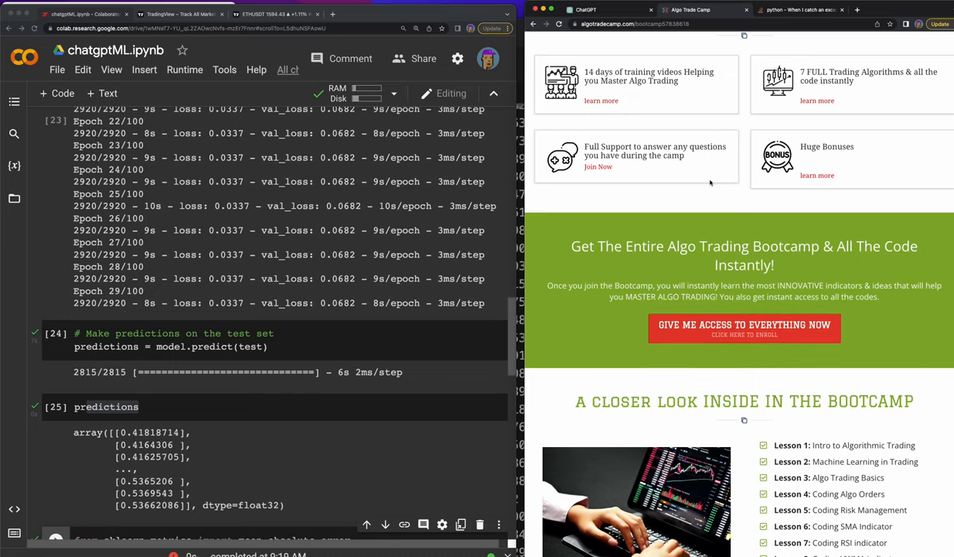
scroll(down, 3)
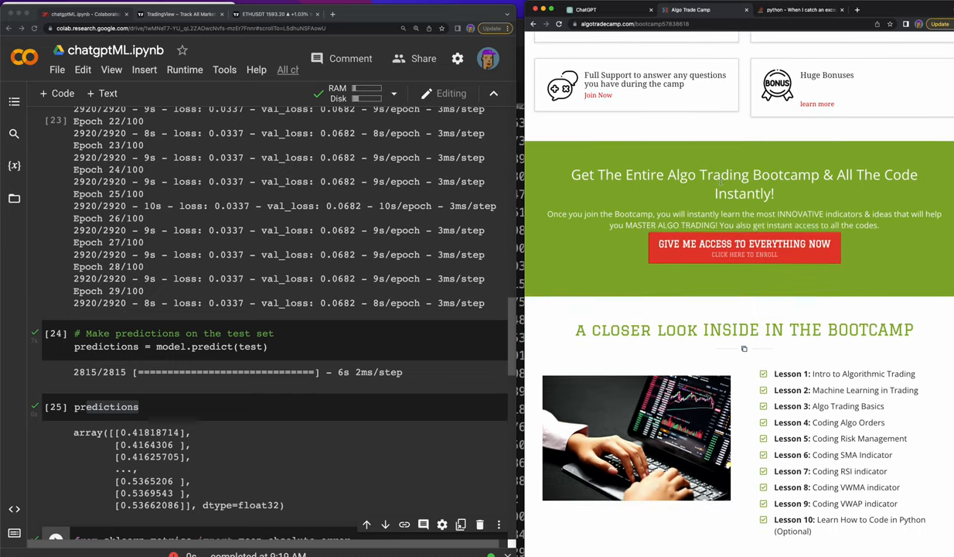
scroll(down, 3)
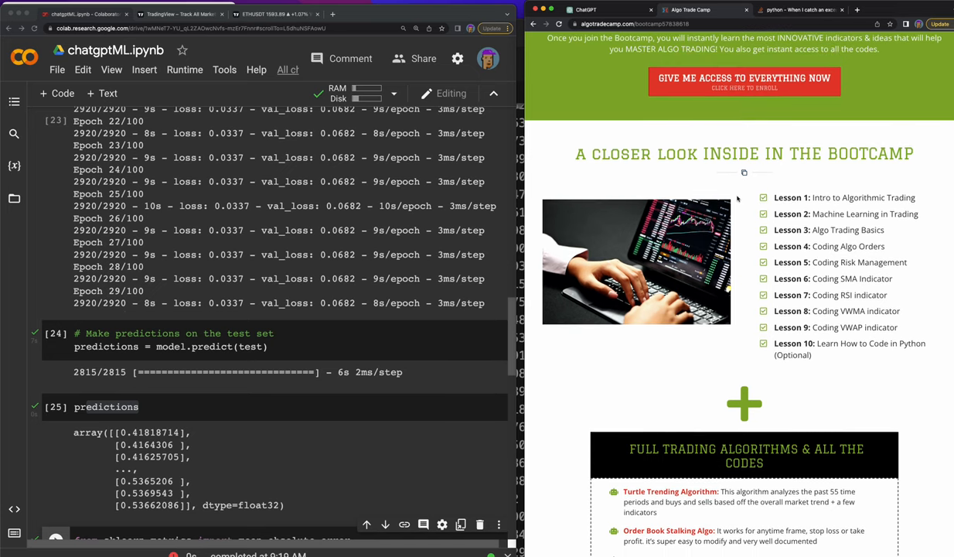
scroll(down, 3)
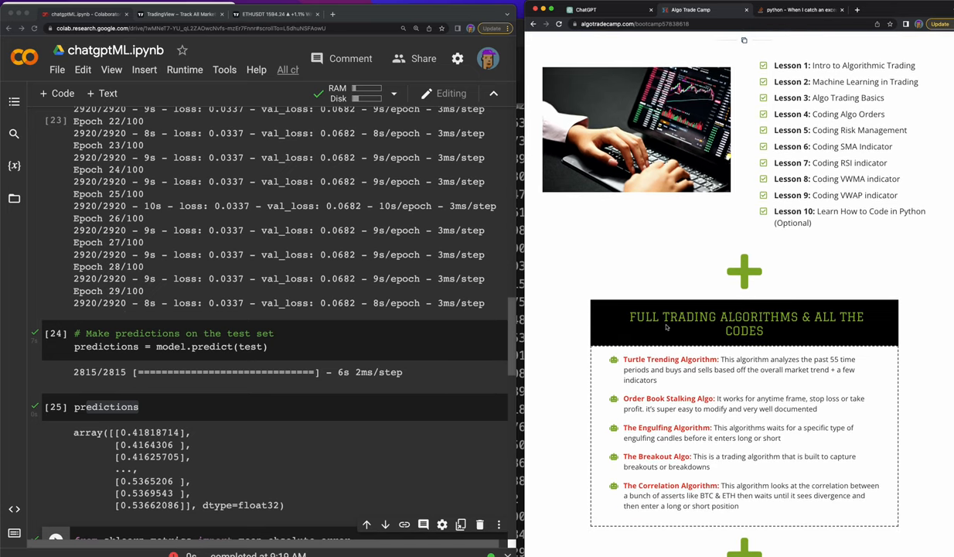
scroll(down, 3)
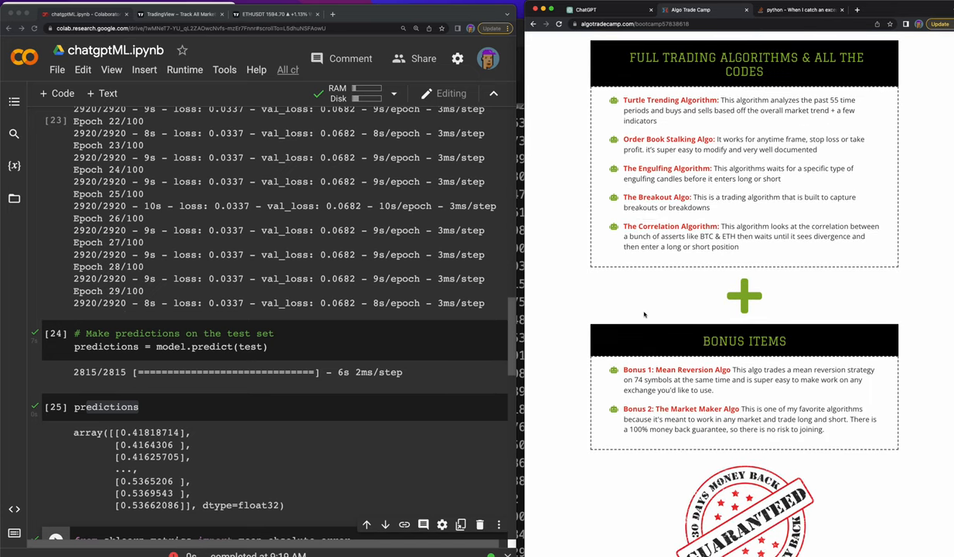
mouse_move(652, 313)
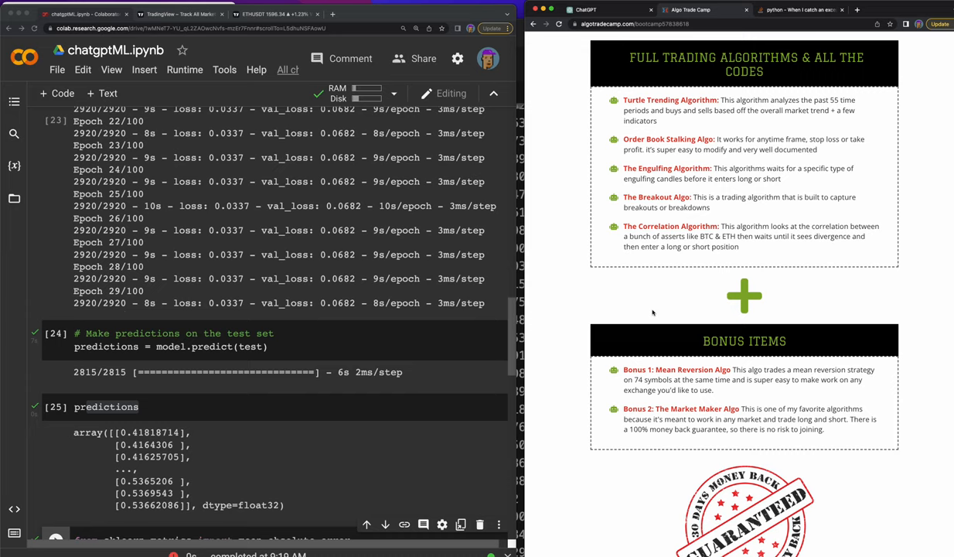
mouse_move(669, 300)
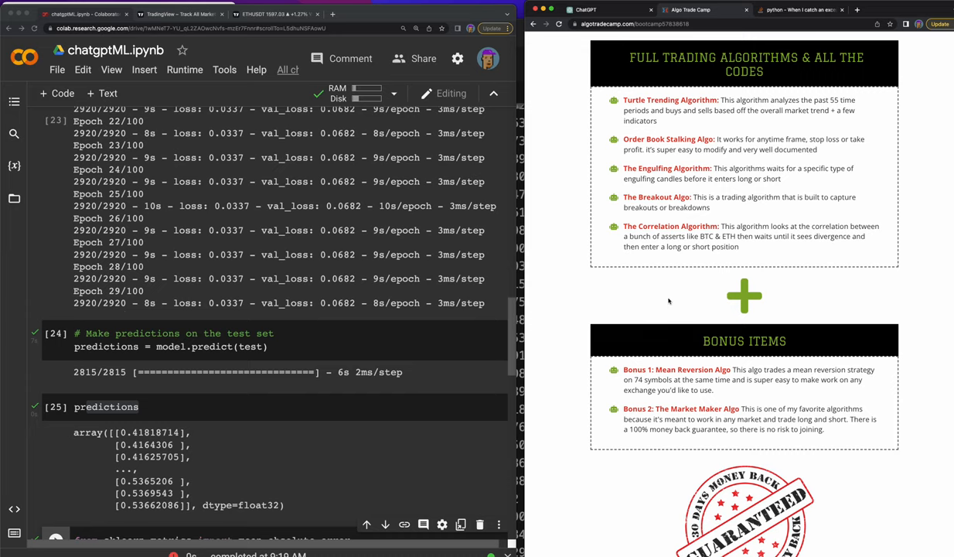
scroll(down, 3)
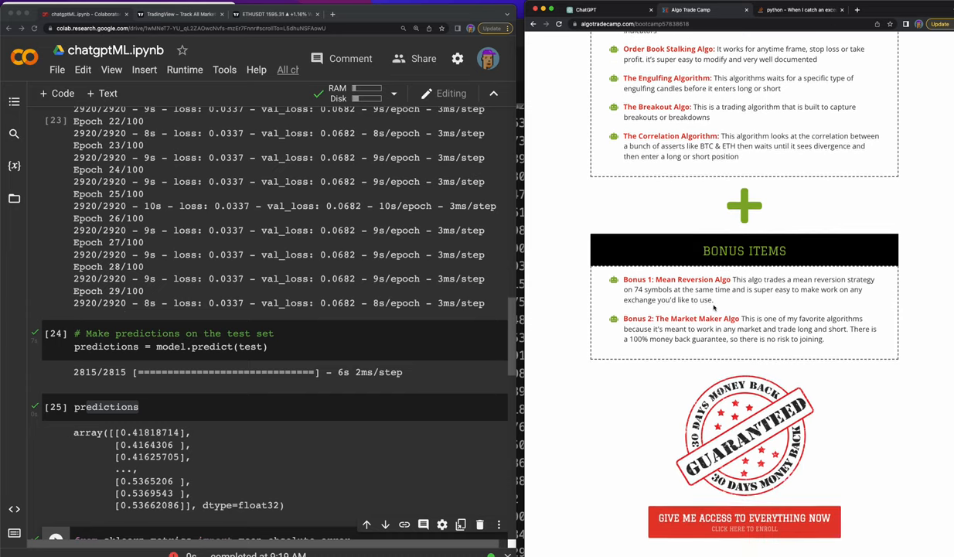
scroll(down, 3)
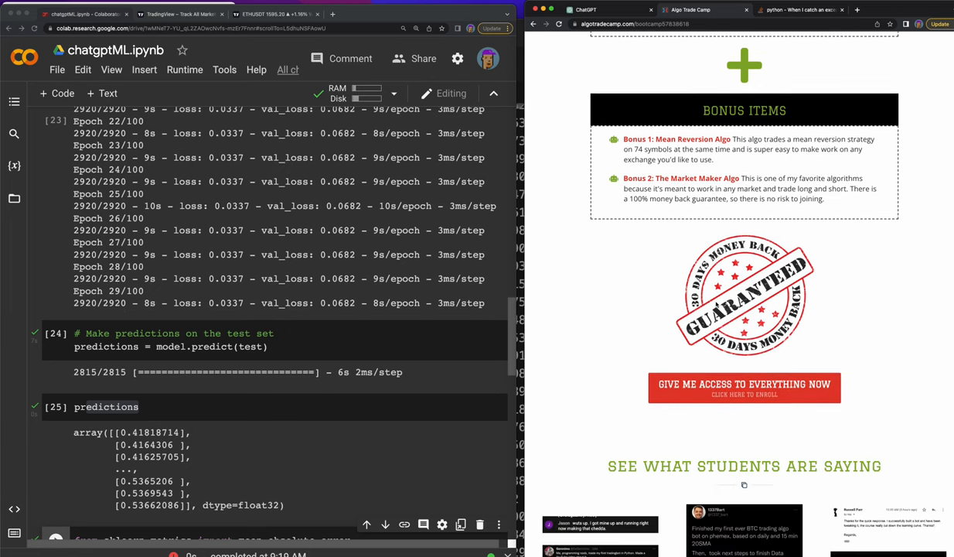
scroll(down, 3)
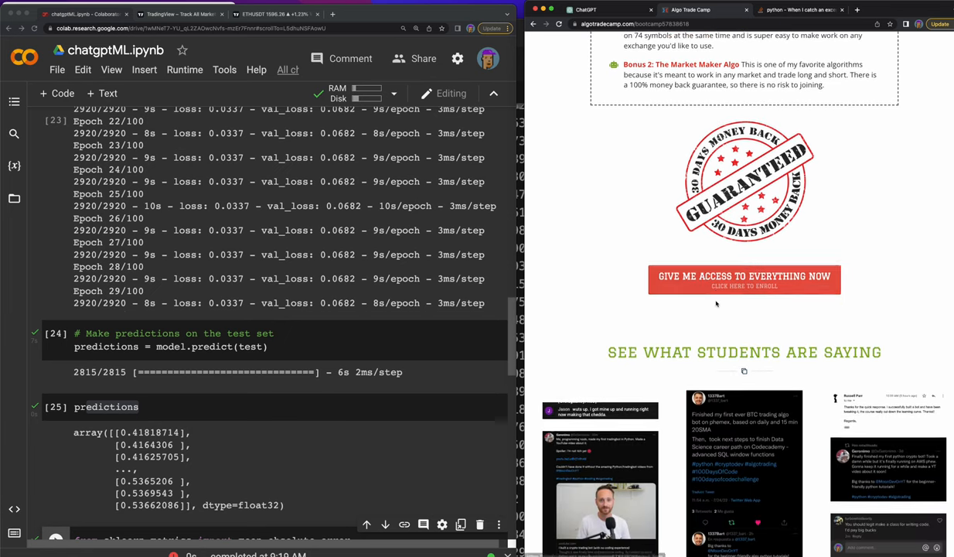
scroll(up, 3)
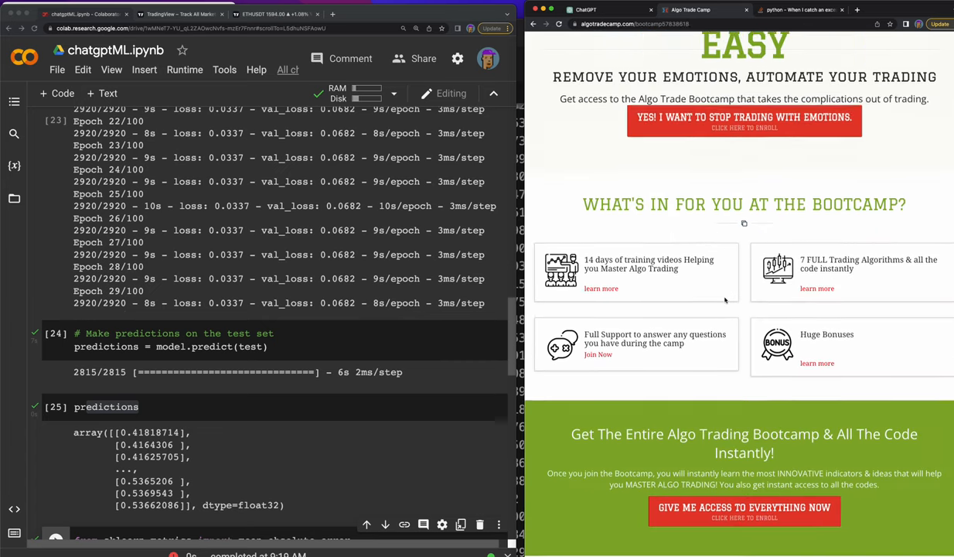
scroll(up, 3)
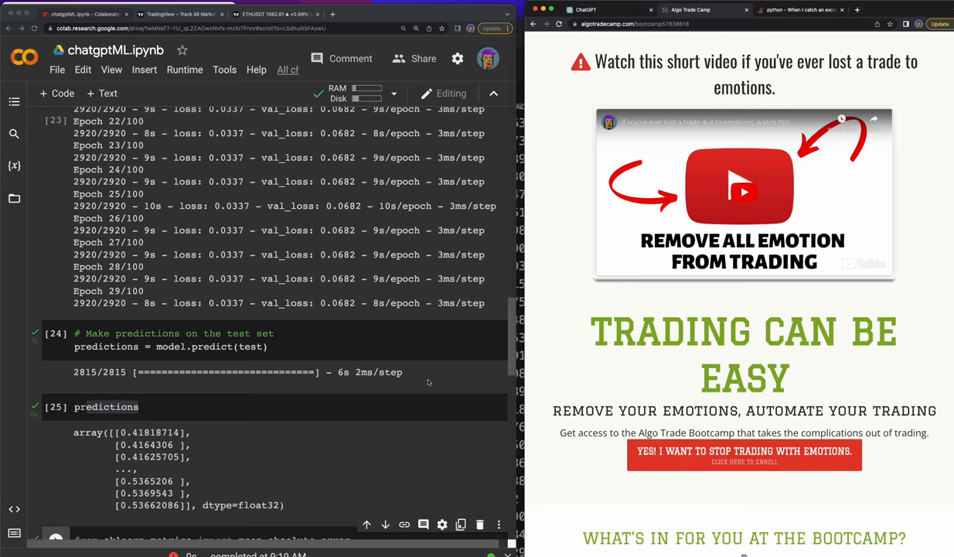
click(596, 10)
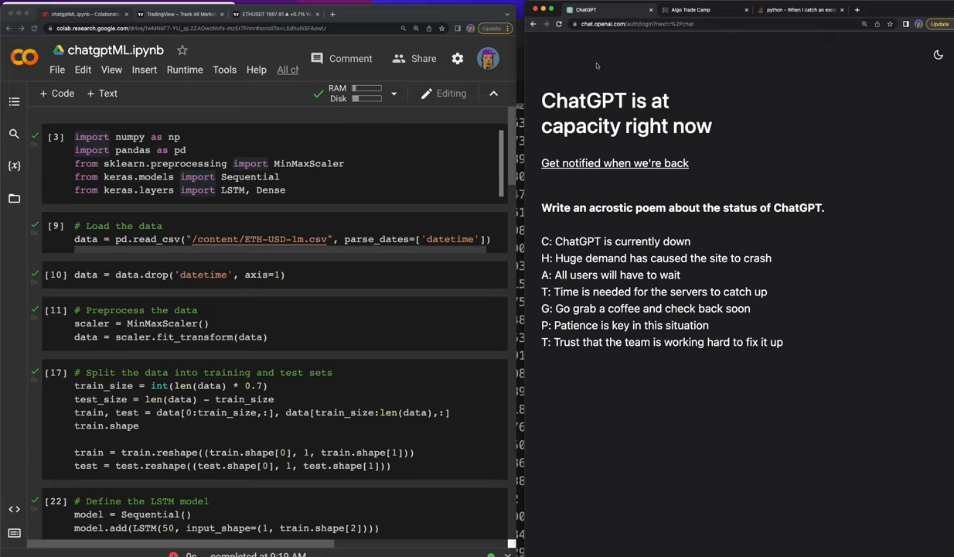
mouse_move(446, 144)
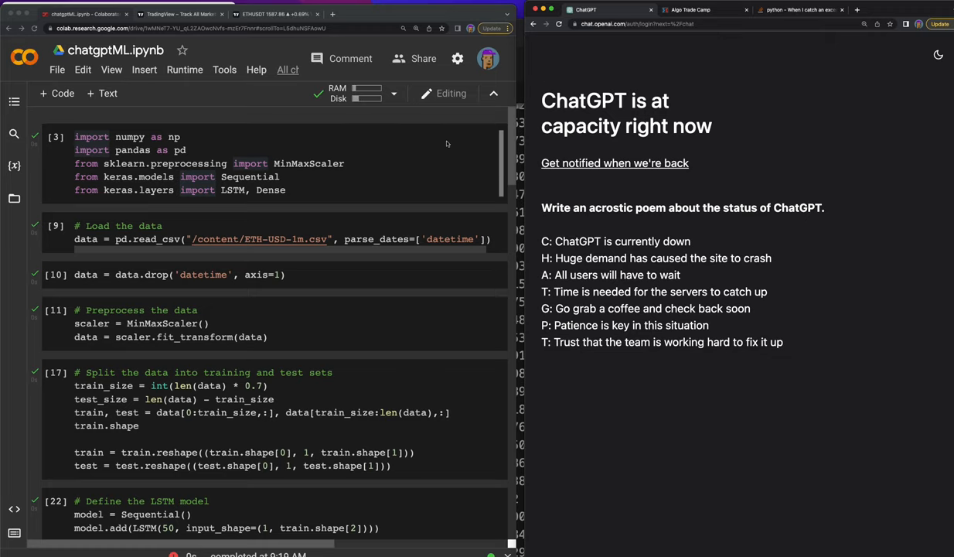
scroll(down, 3)
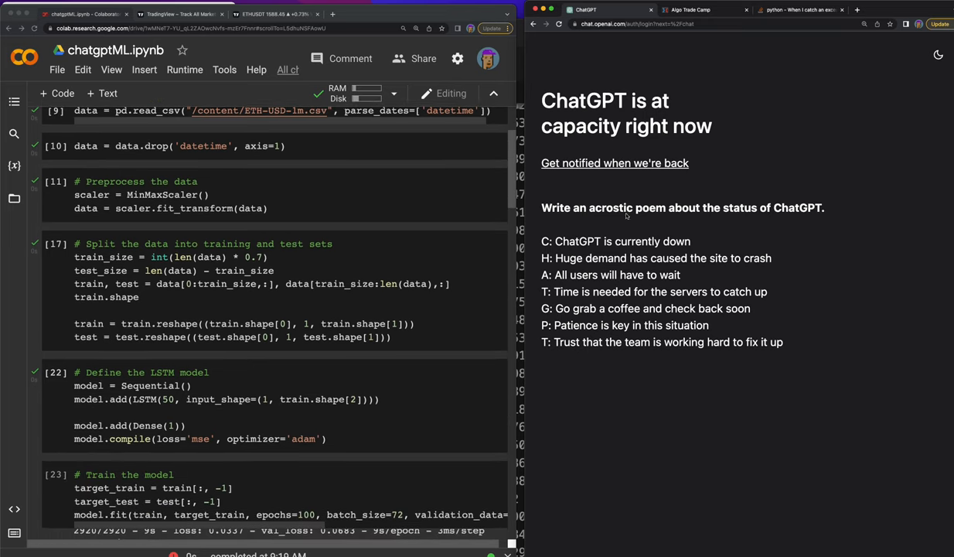
scroll(down, 3)
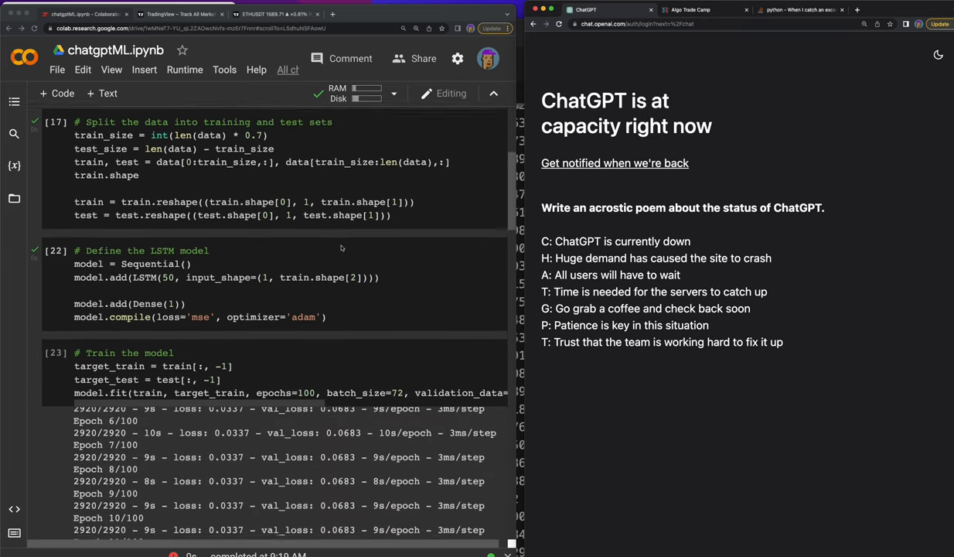
scroll(down, 3)
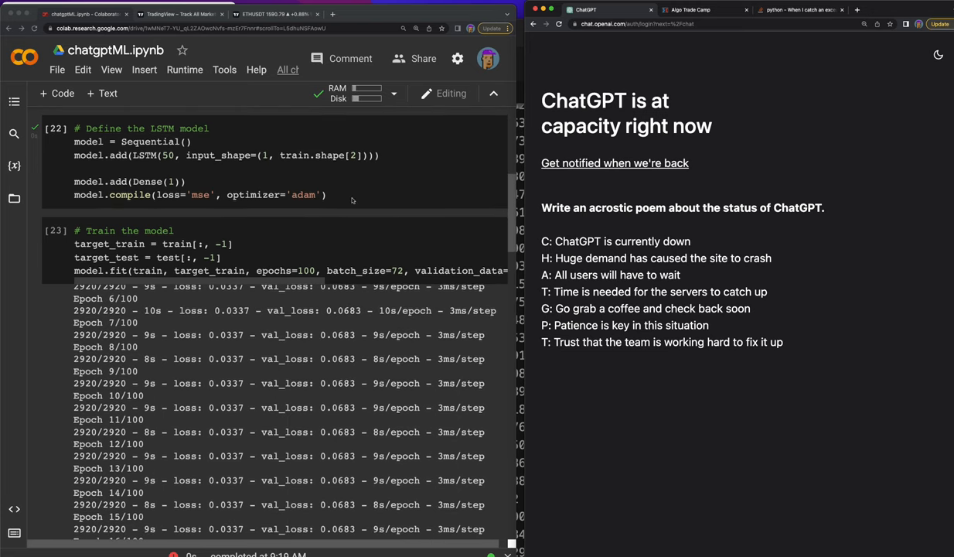
scroll(down, 3)
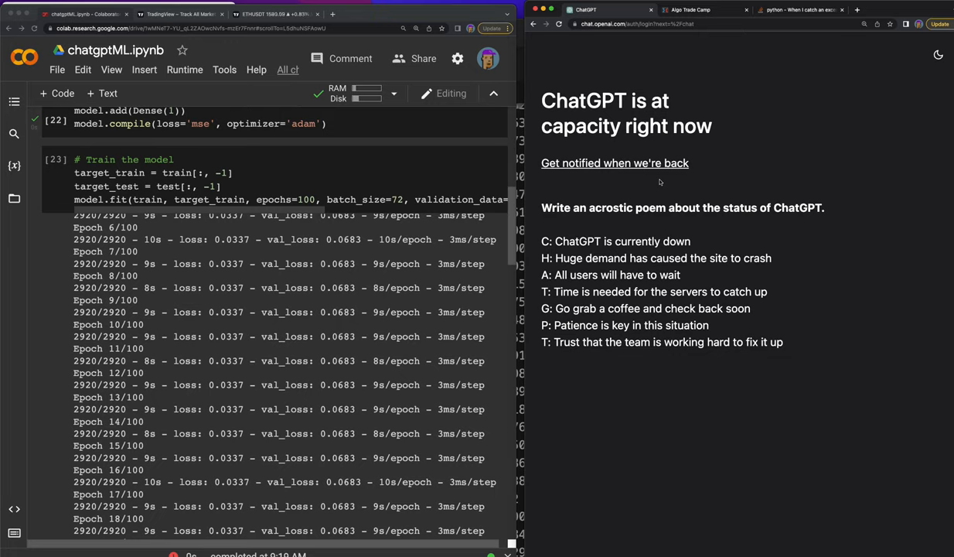
mouse_move(661, 183)
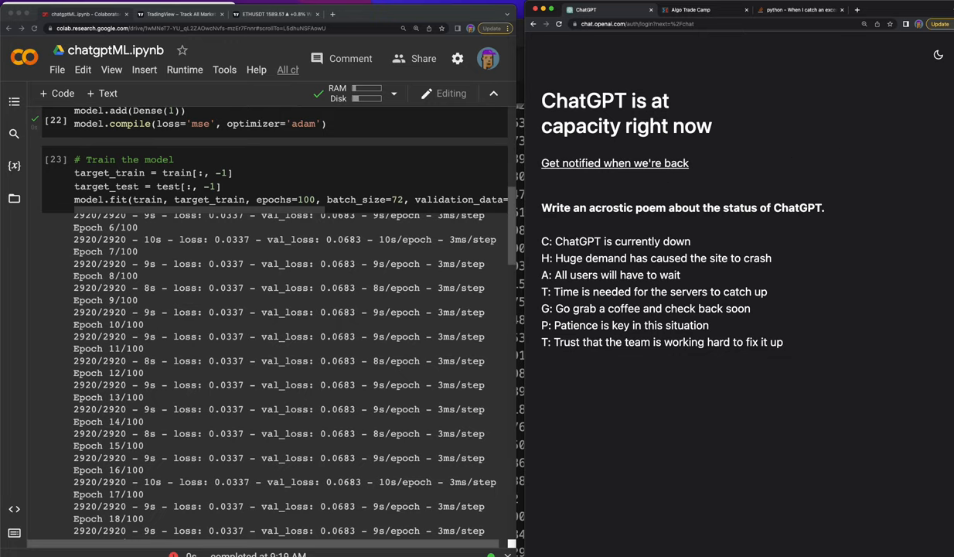